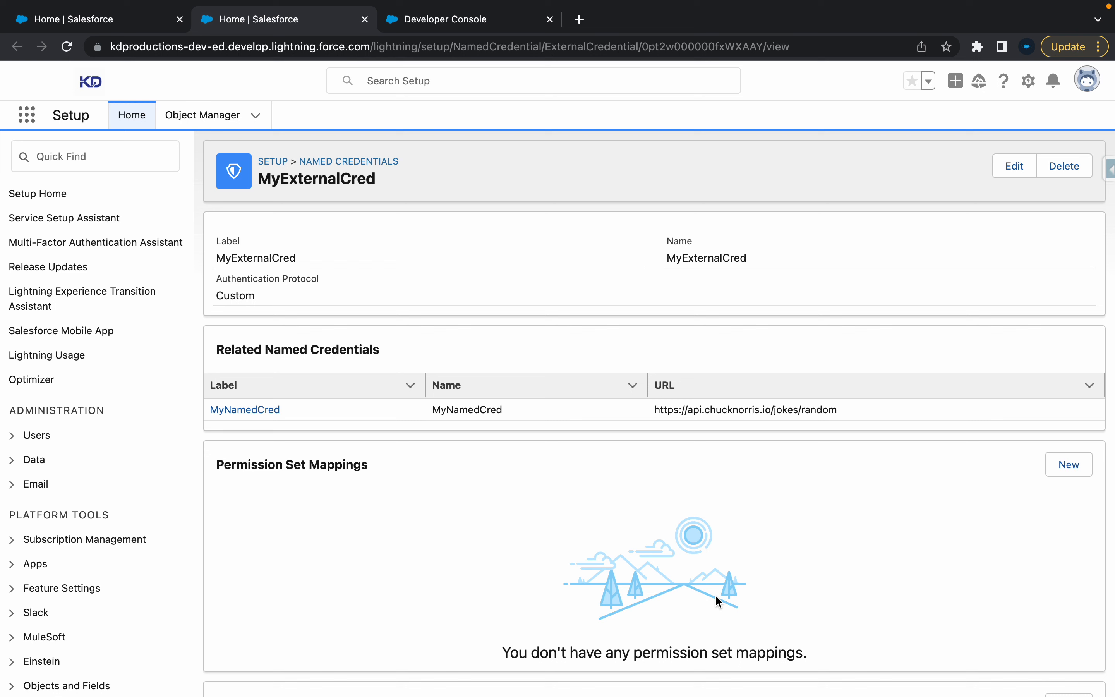
pyautogui.moveTo(494, 228)
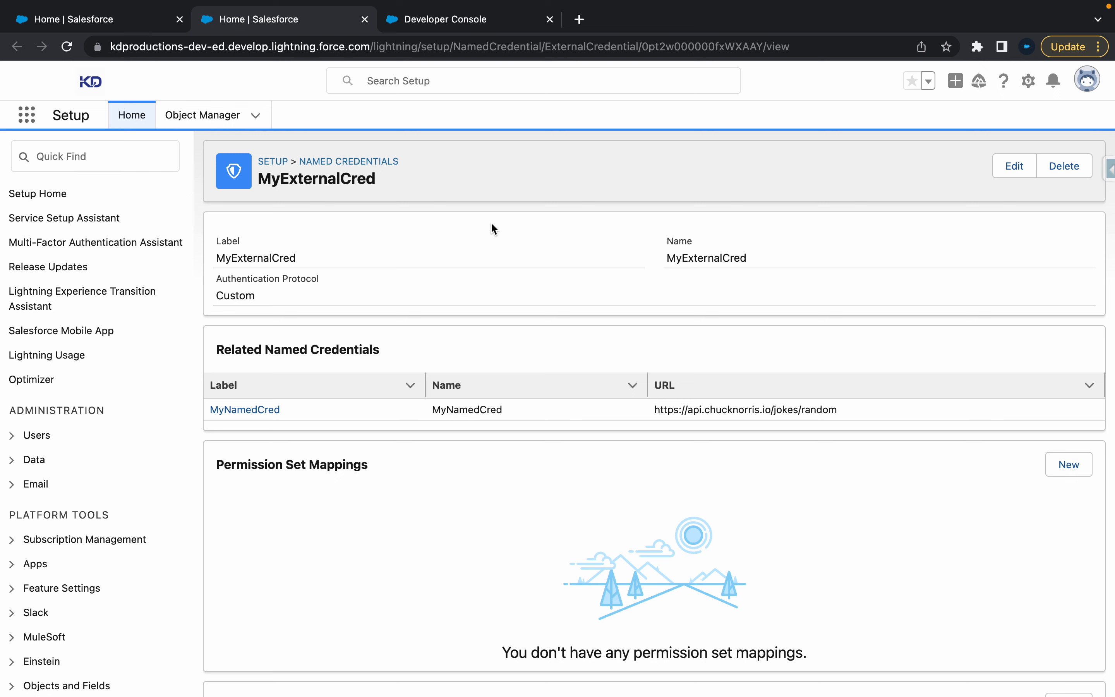
pyautogui.moveTo(494, 224)
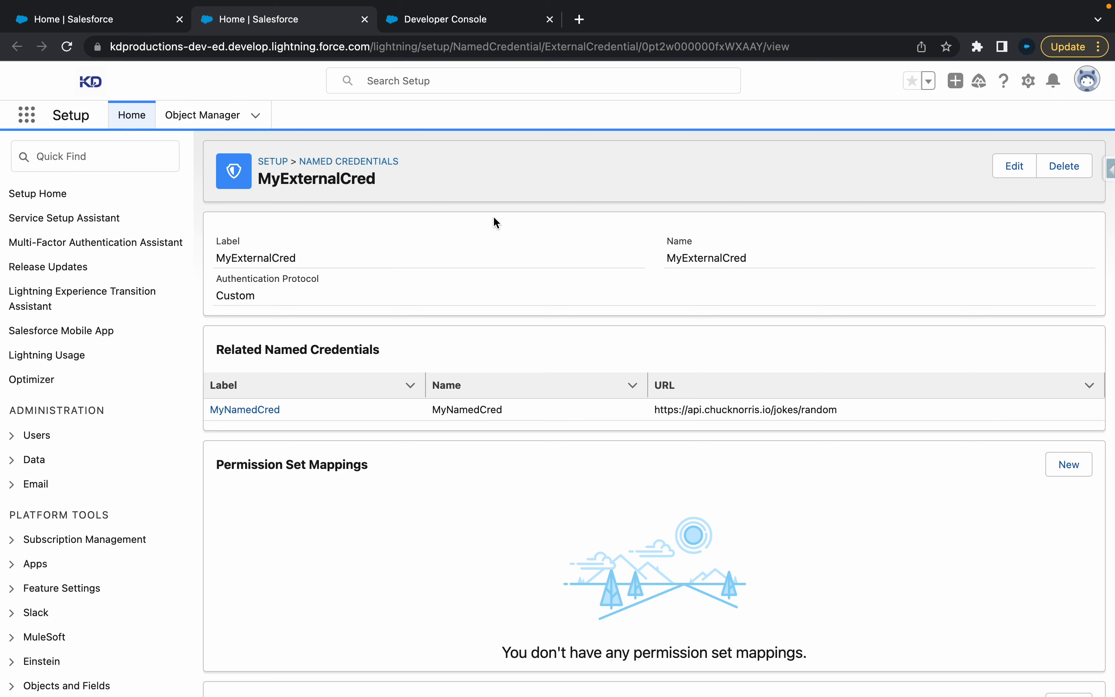
pyautogui.moveTo(364, 196)
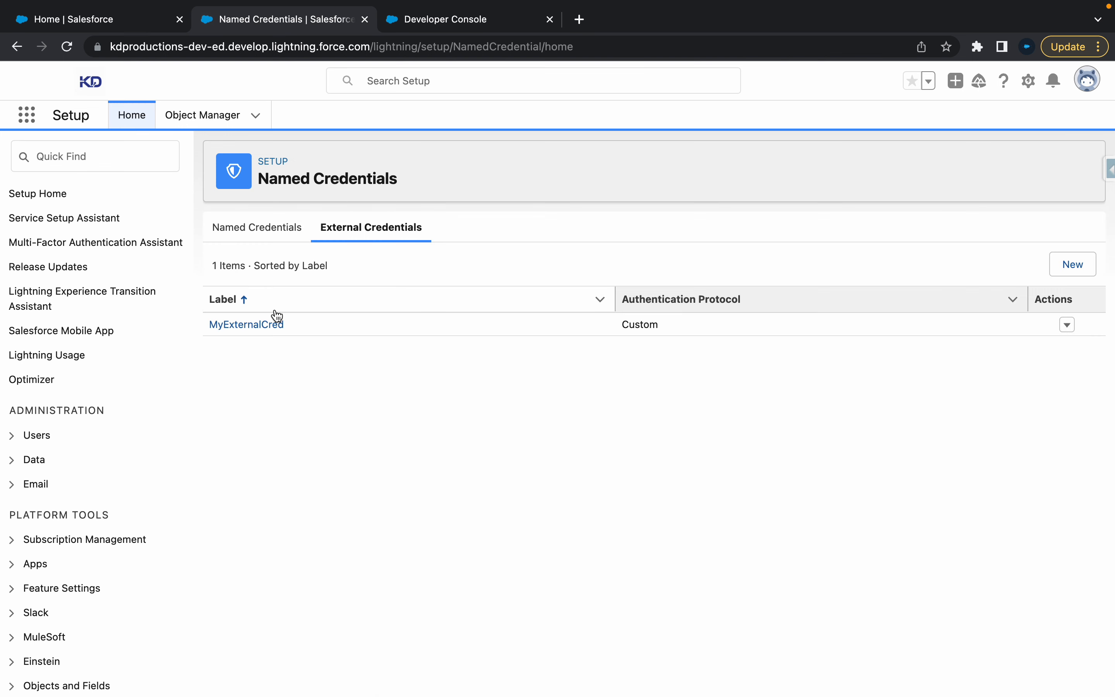
# Review the Named Credentials list, then highlight the GET method and callout:MyNamedCred/ endpoint in the callout class
pyautogui.click(259, 227)
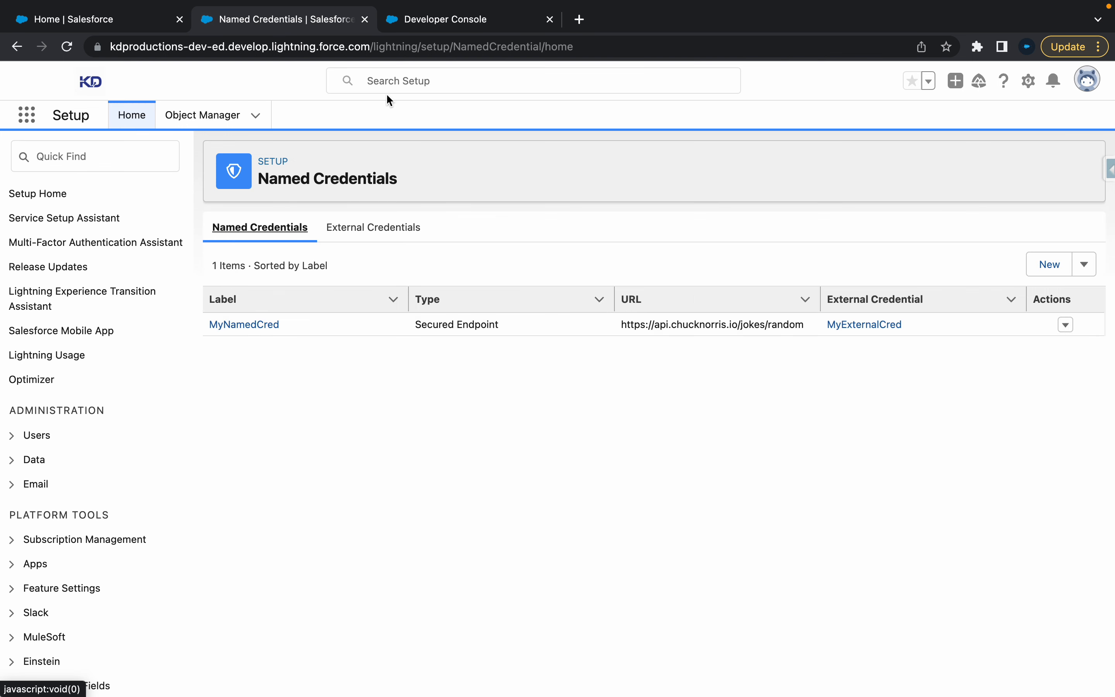
pyautogui.click(450, 20)
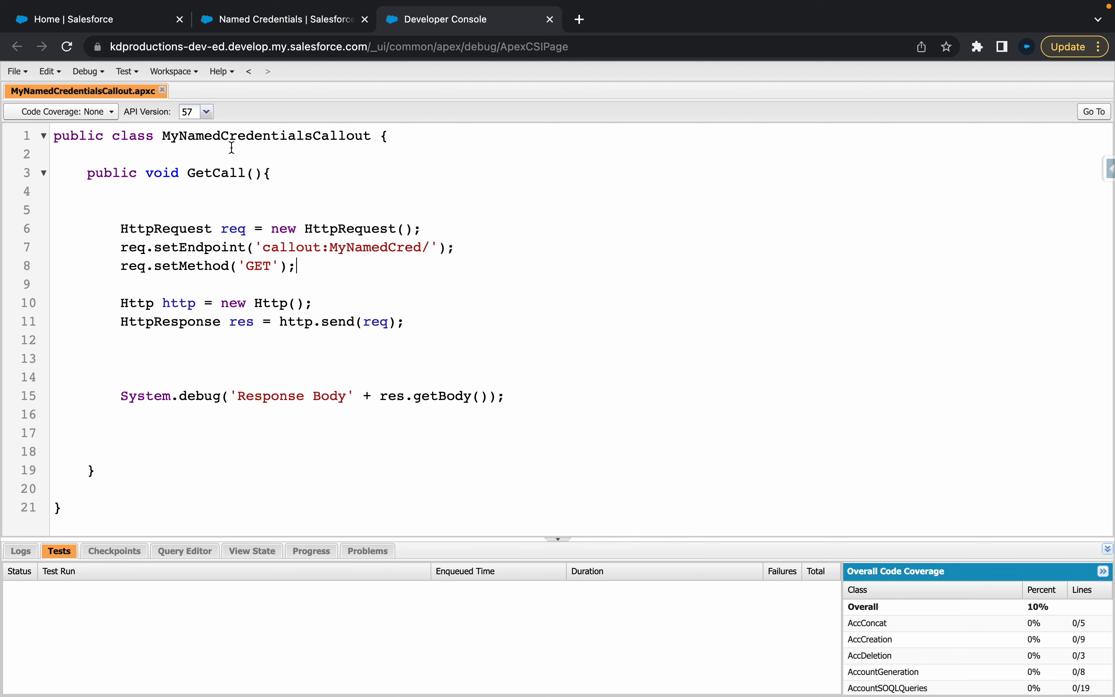
pyautogui.doubleClick(257, 265)
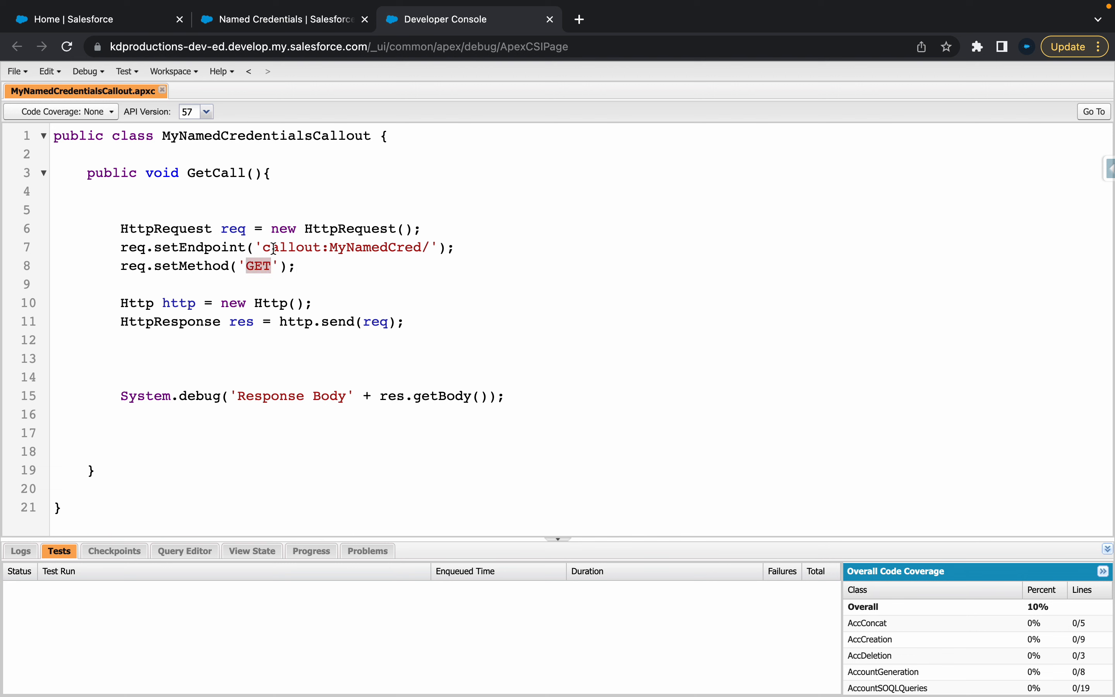
pyautogui.doubleClick(341, 247)
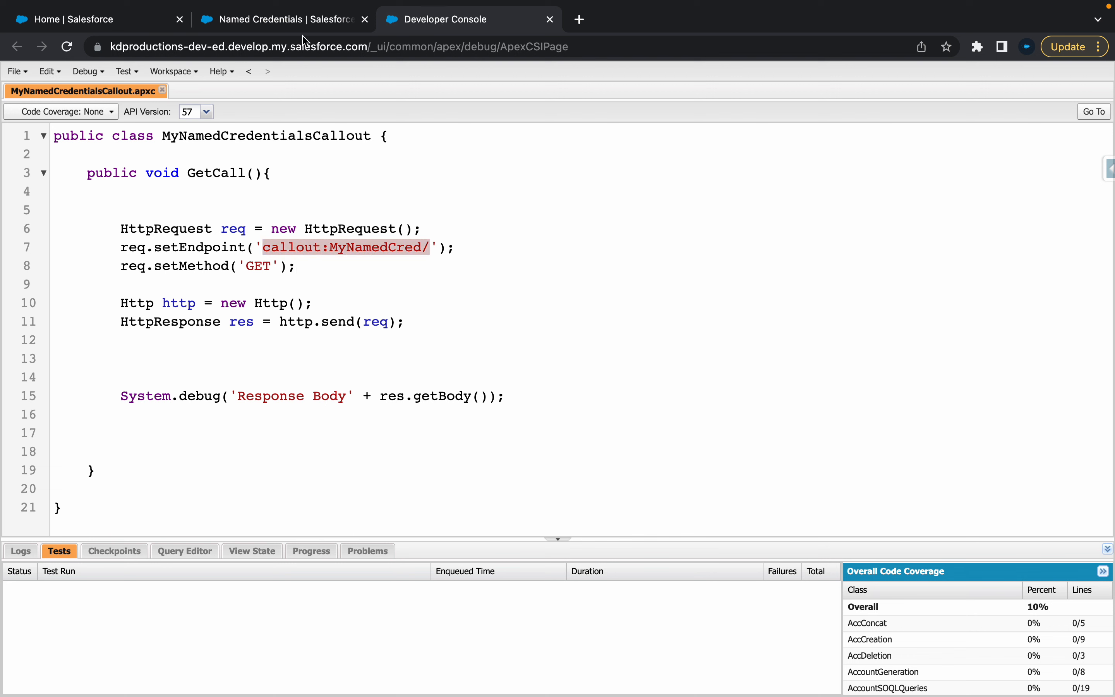
# Back in Setup, filter Quick Find by 'permission' to list the permission pages
pyautogui.click(277, 19)
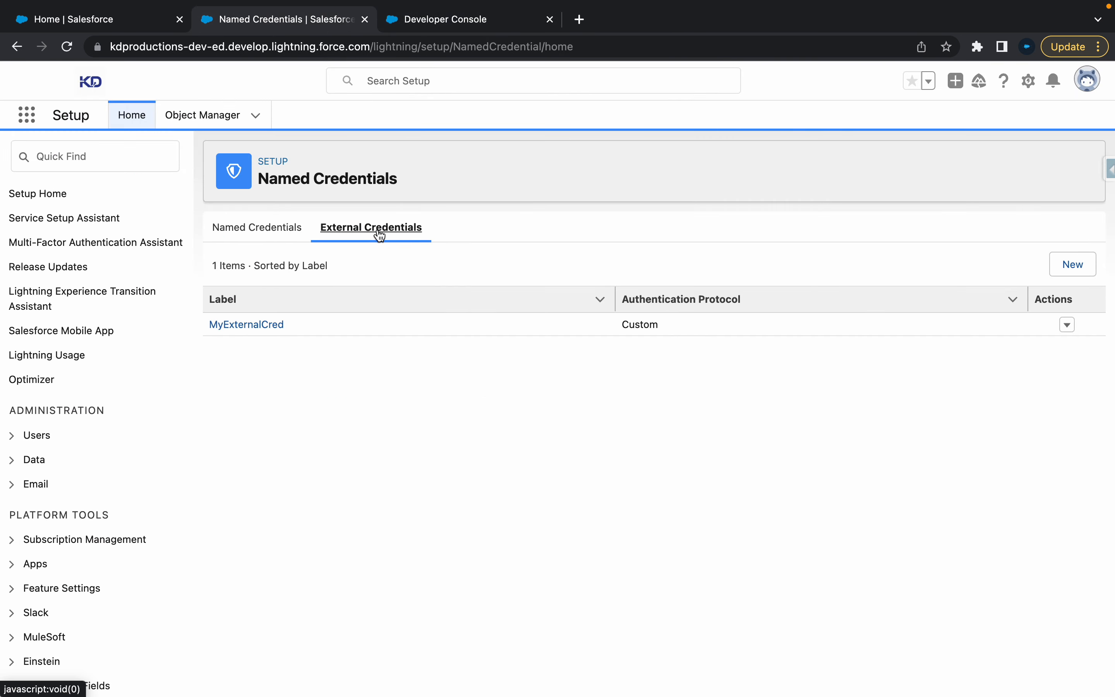
pyautogui.moveTo(255, 335)
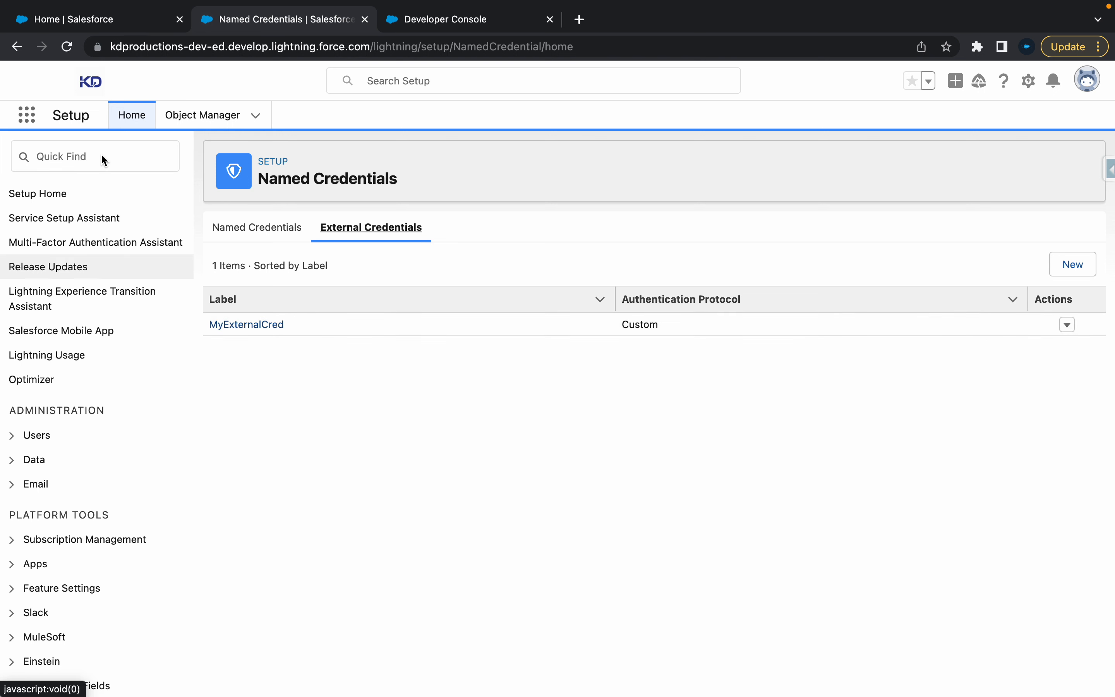
pyautogui.moveTo(78, 161)
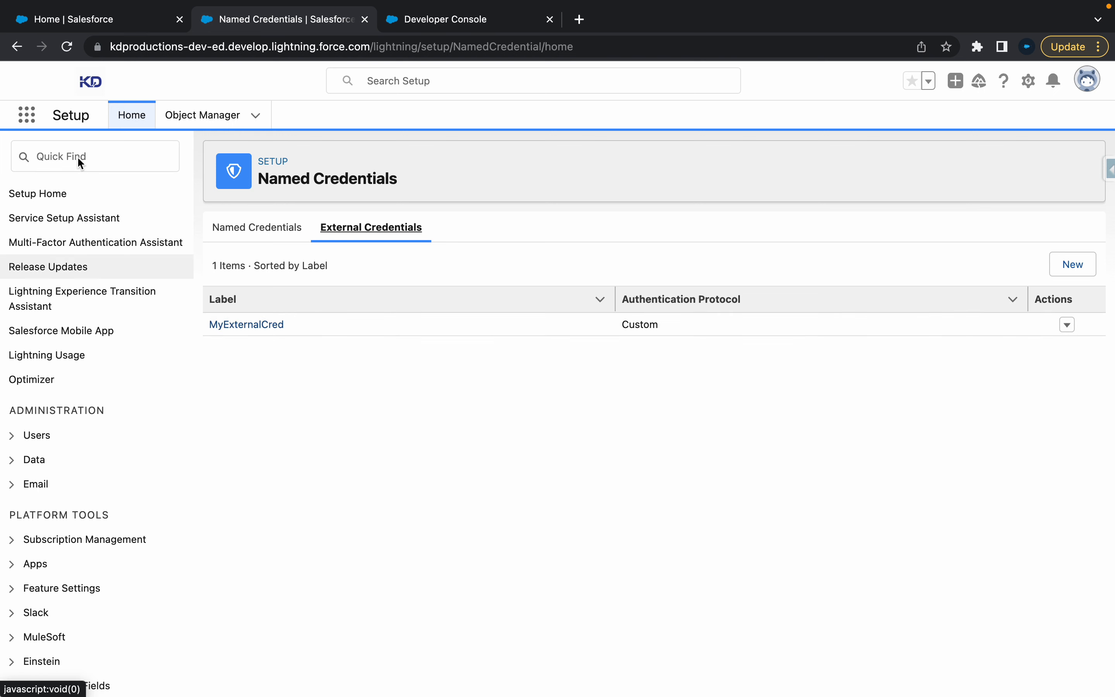
pyautogui.moveTo(100, 180)
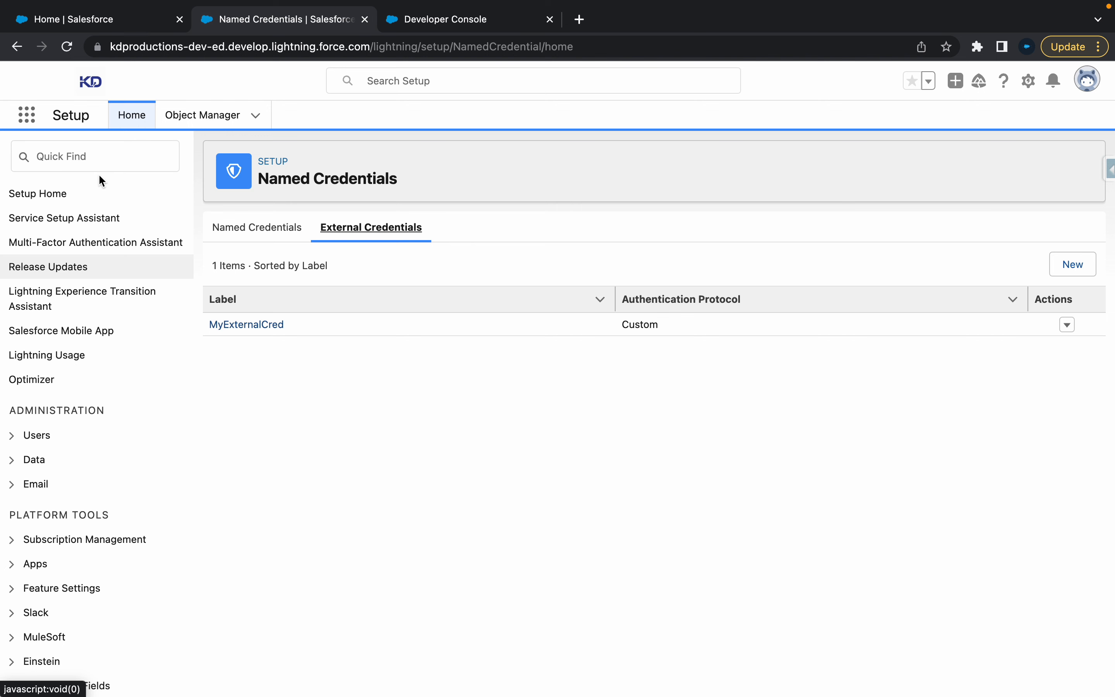
pyautogui.write('p')
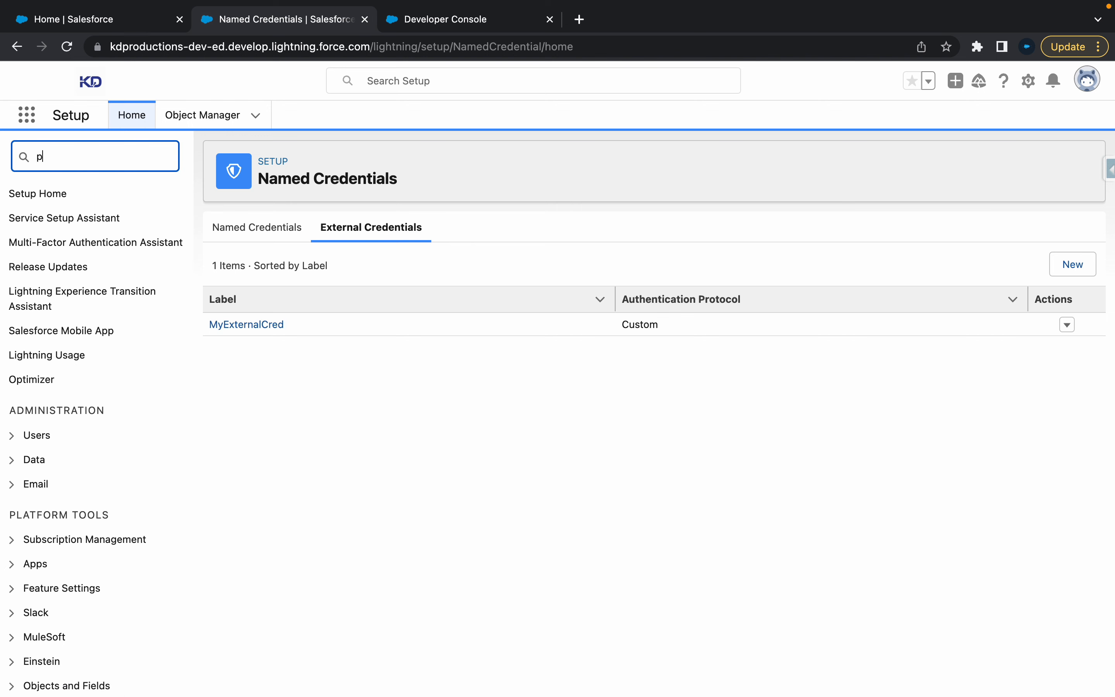
pyautogui.write('ermission')
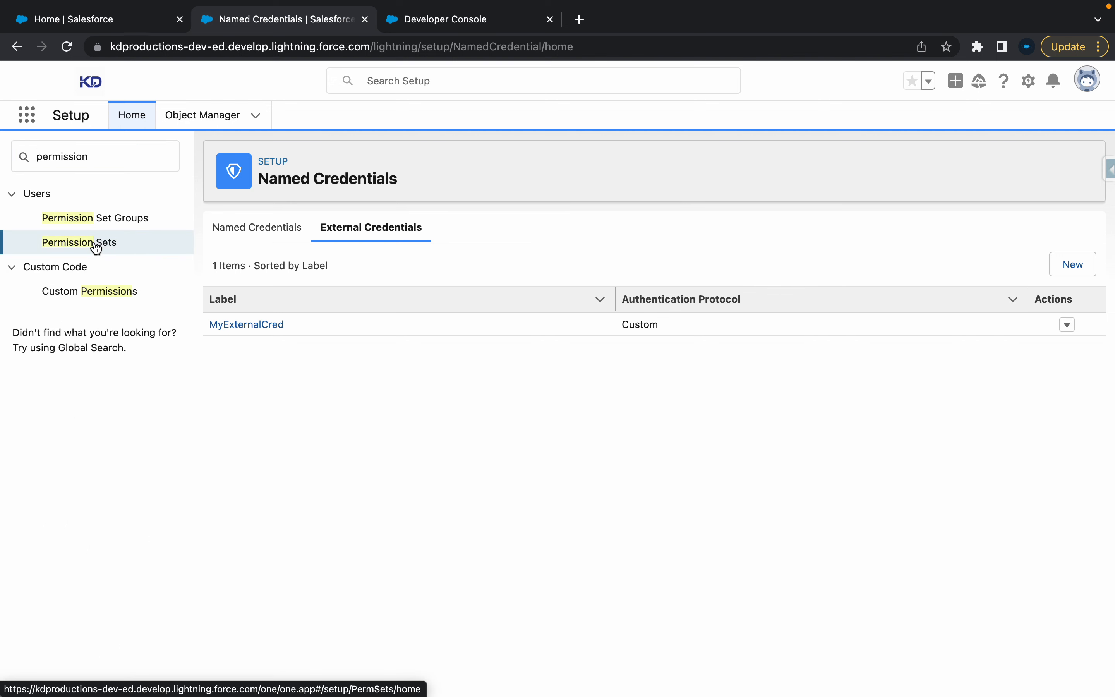
# Create and save a new permission set labelled NamedCredAccess
pyautogui.click(79, 243)
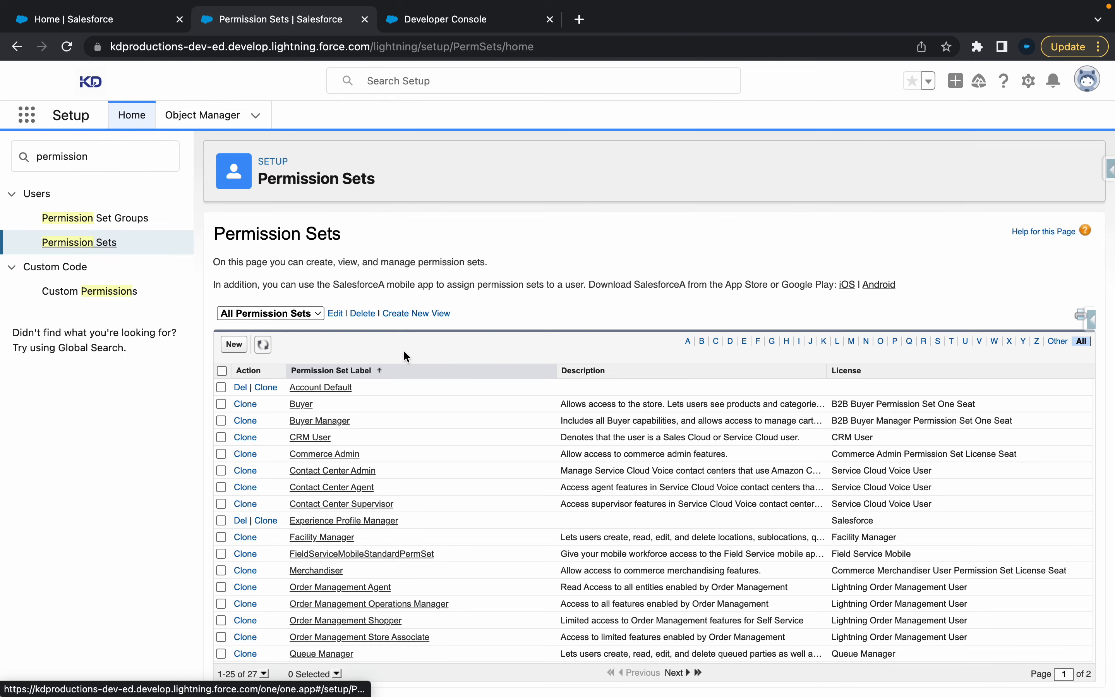
pyautogui.click(232, 344)
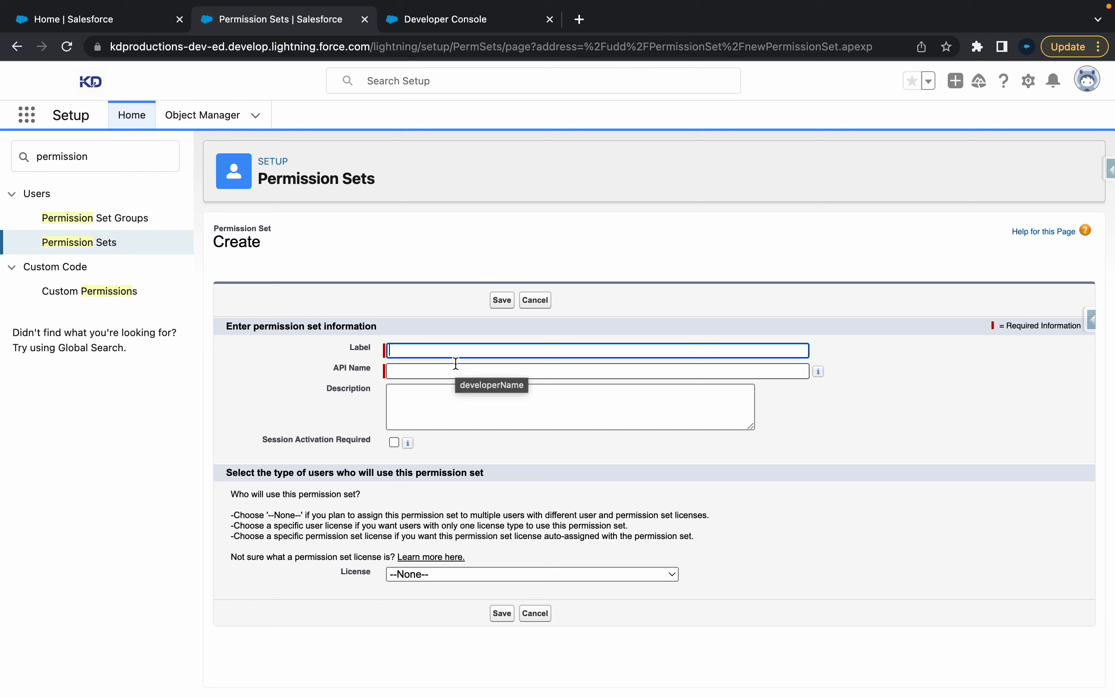
pyautogui.write('Nam')
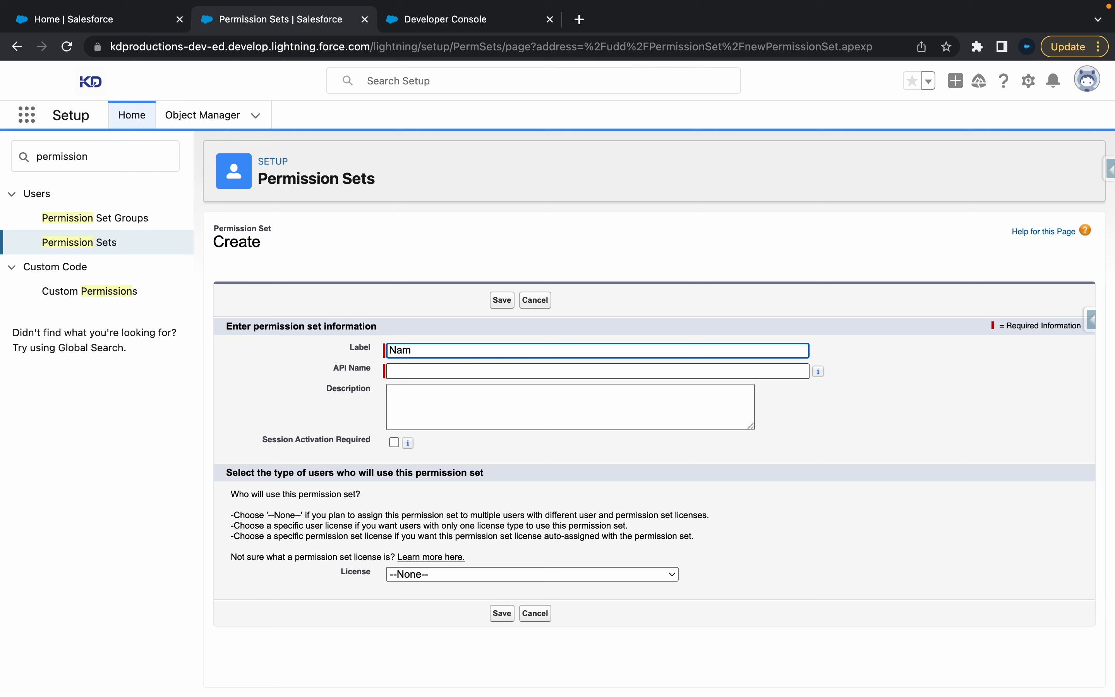
pyautogui.write('named')
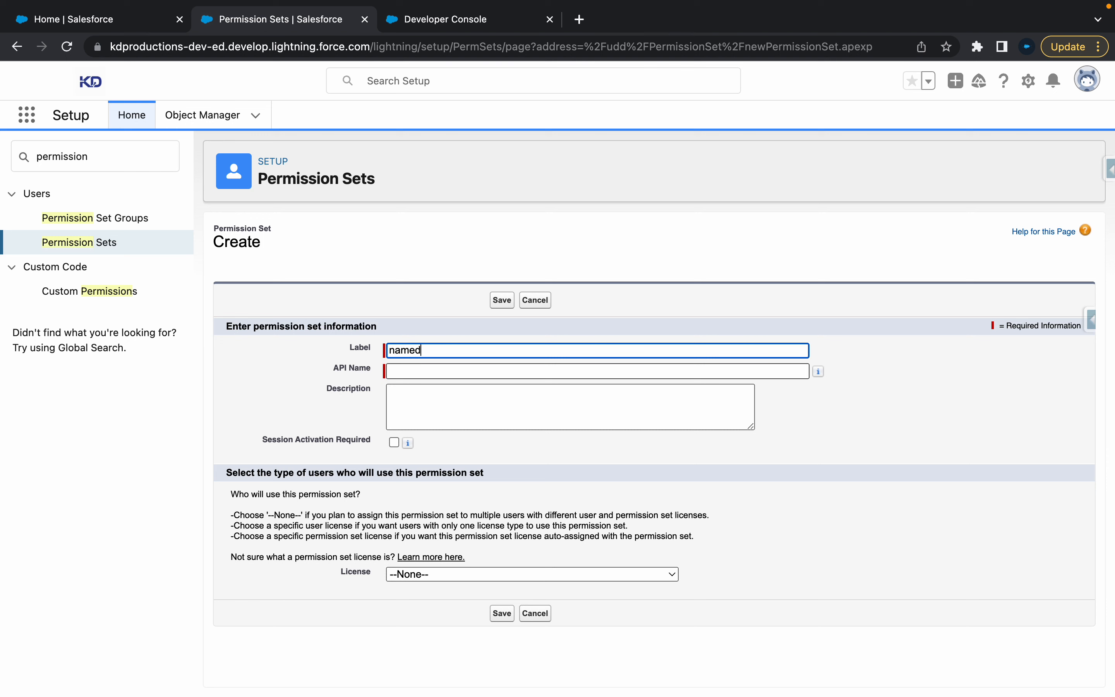
pyautogui.write('NamedC')
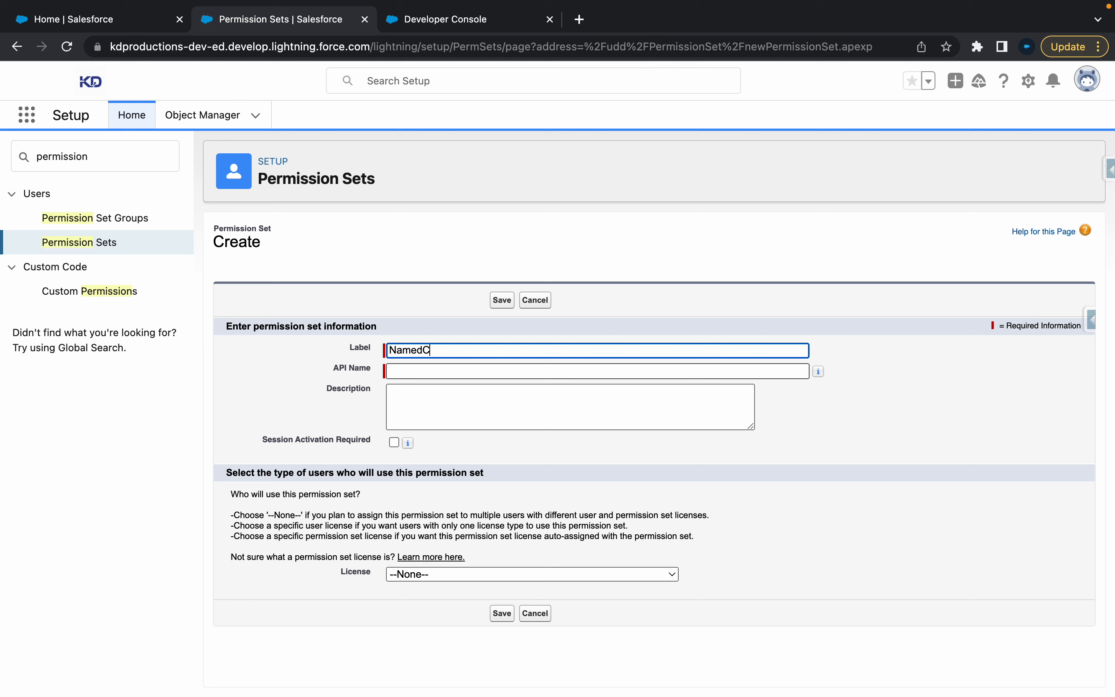
pyautogui.write('redAcces')
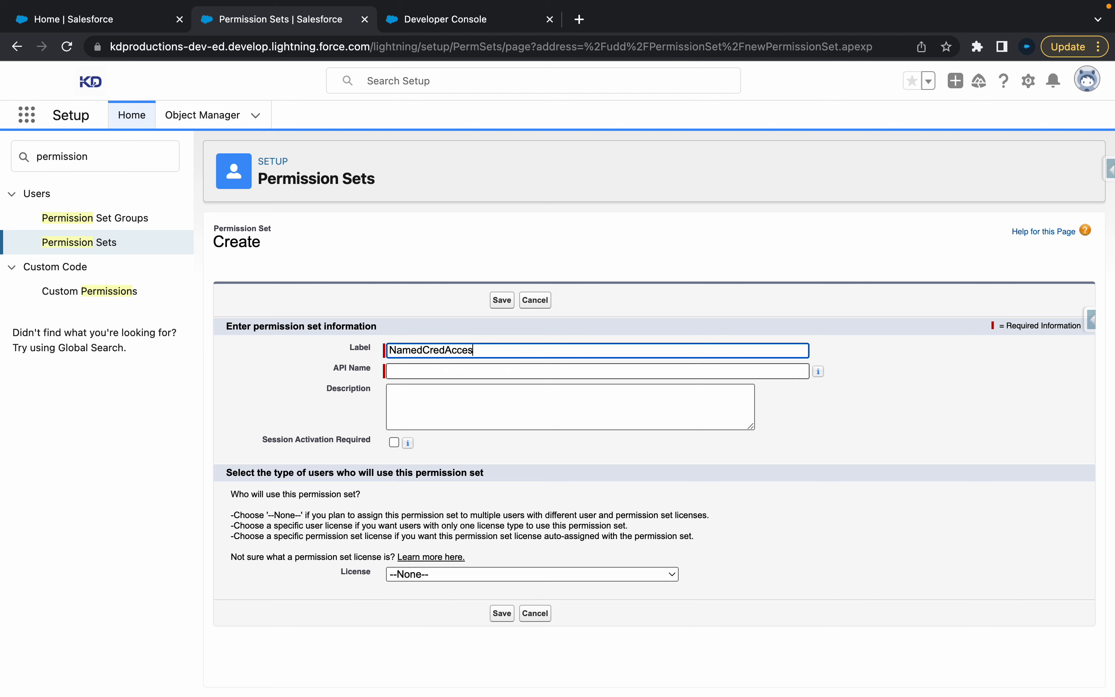
pyautogui.click(501, 299)
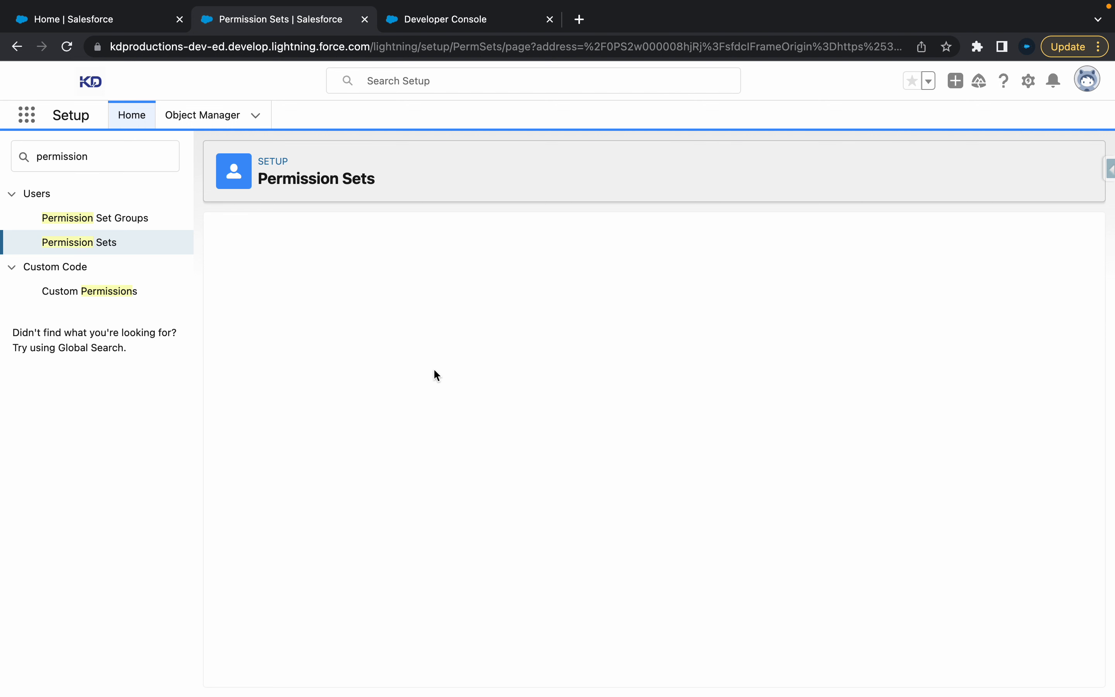
pyautogui.moveTo(489, 367)
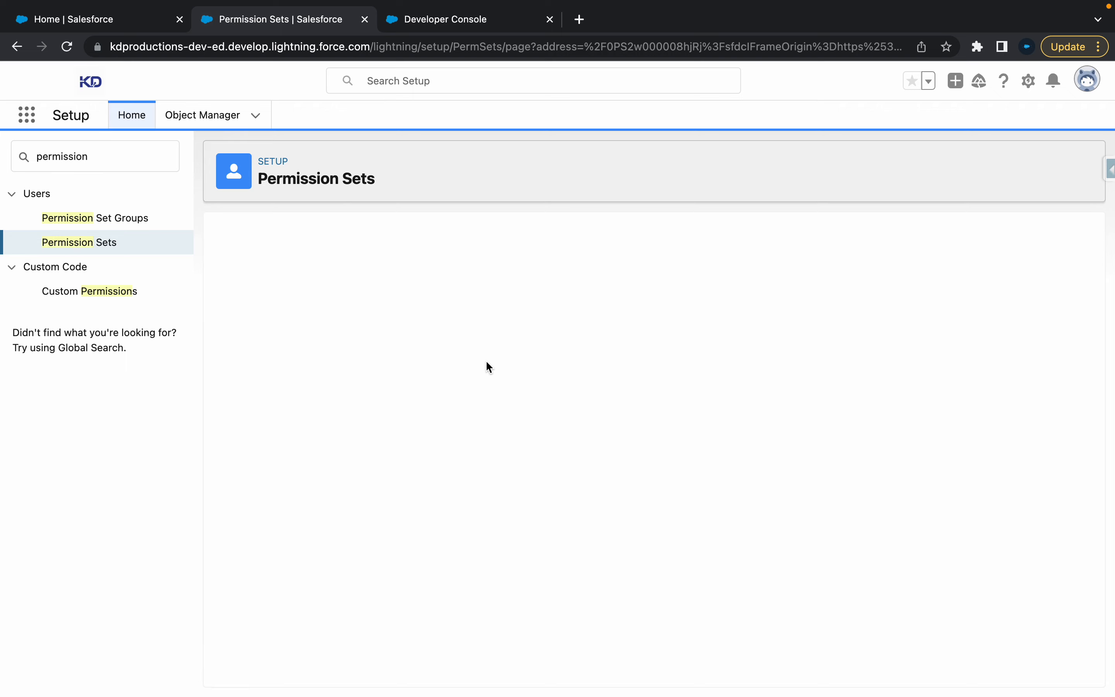
pyautogui.moveTo(445, 396)
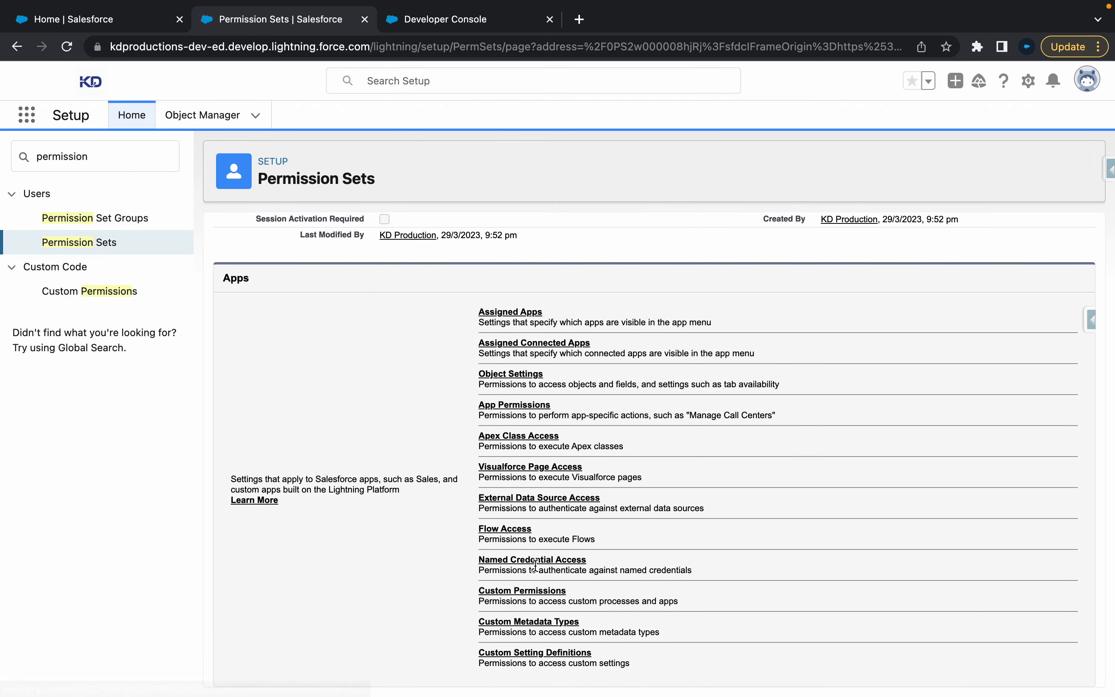
pyautogui.click(532, 560)
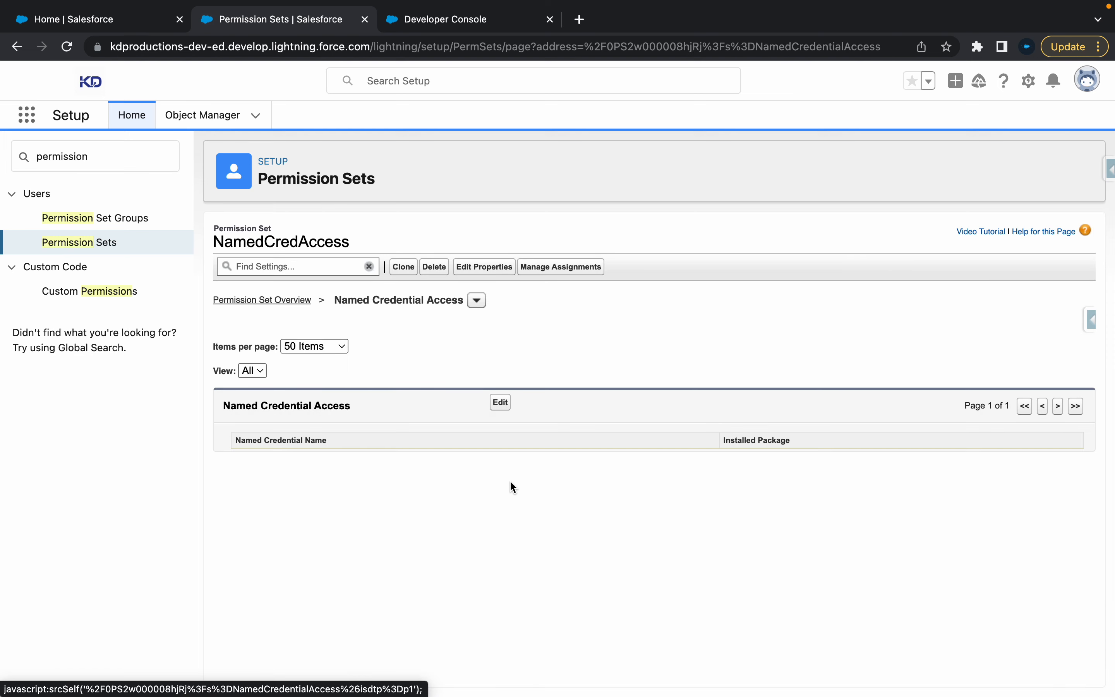
pyautogui.click(499, 402)
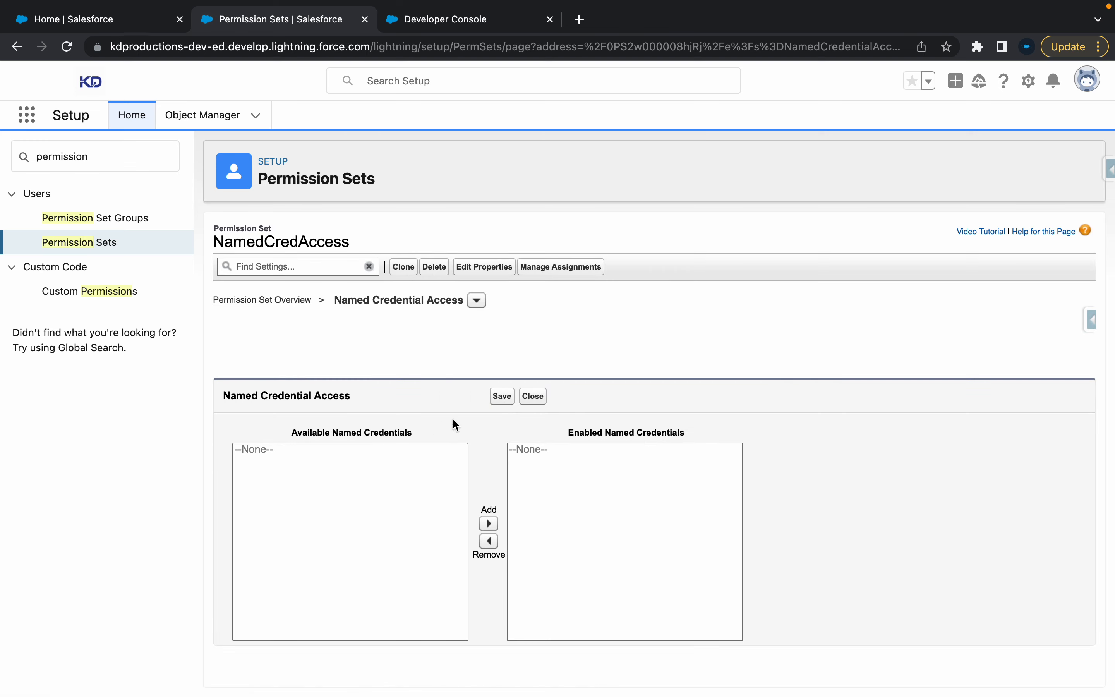
pyautogui.moveTo(89, 291)
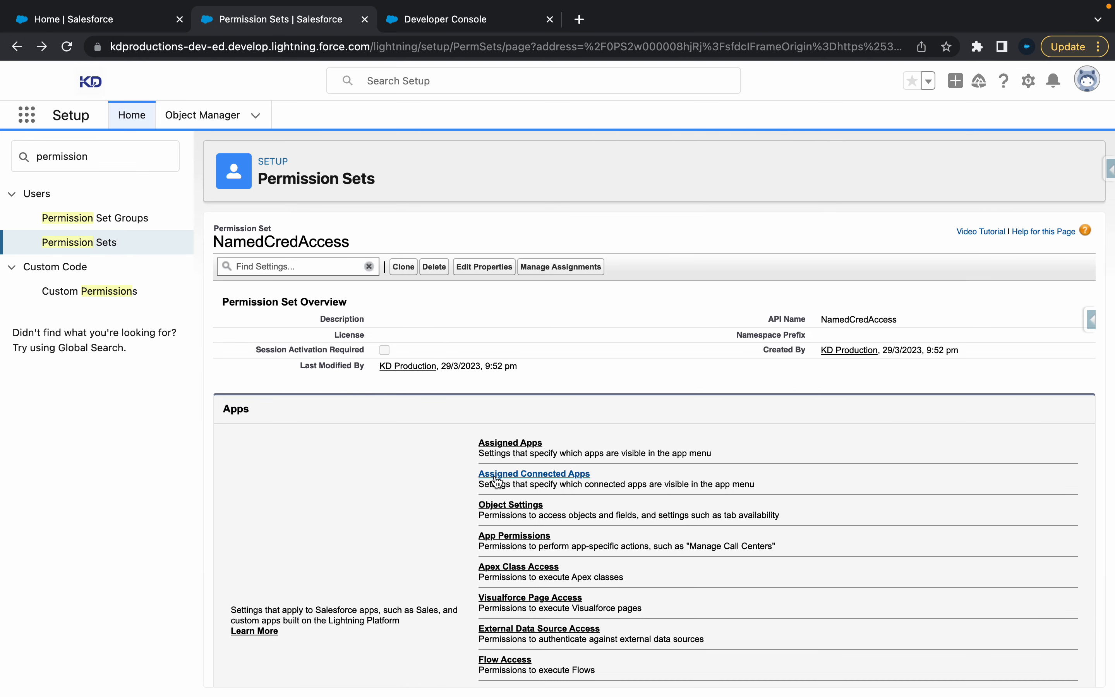
pyautogui.scroll(-3)
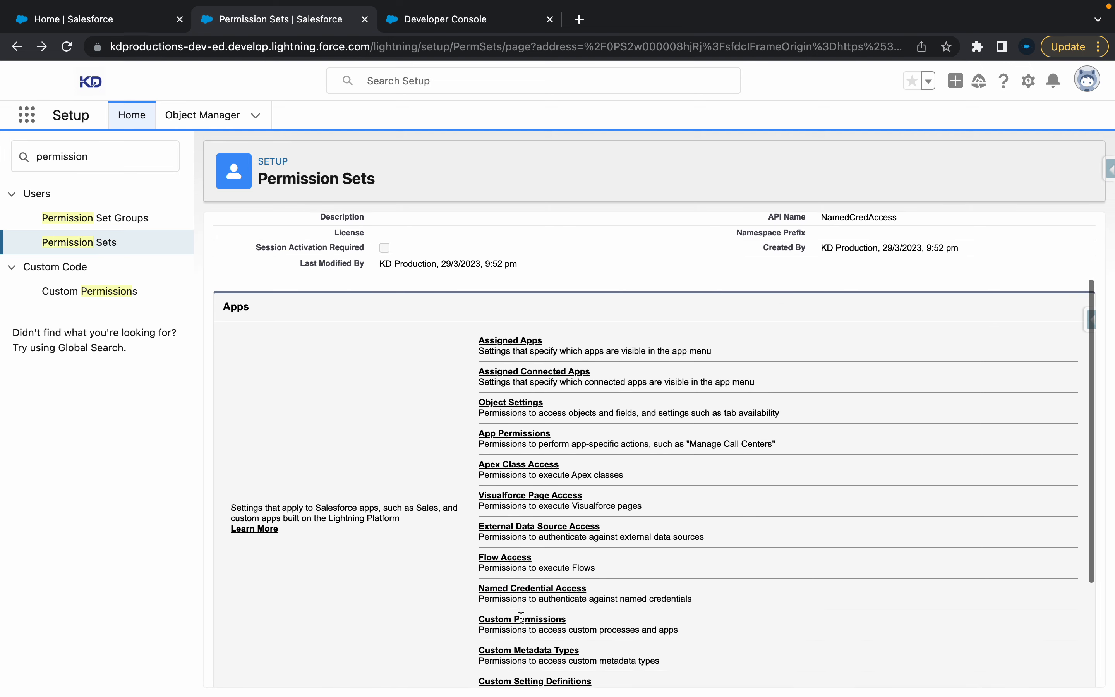
pyautogui.scroll(-3)
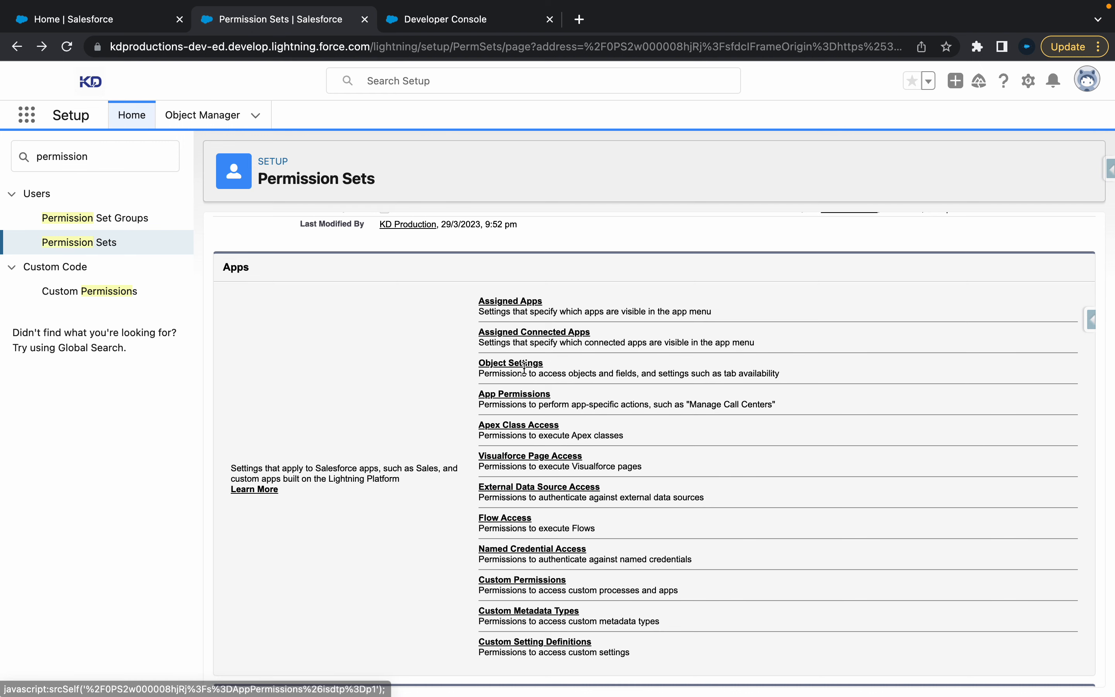
# Find 'External' in Object Settings and open User External Credentials for NamedCredAccess
pyautogui.click(510, 363)
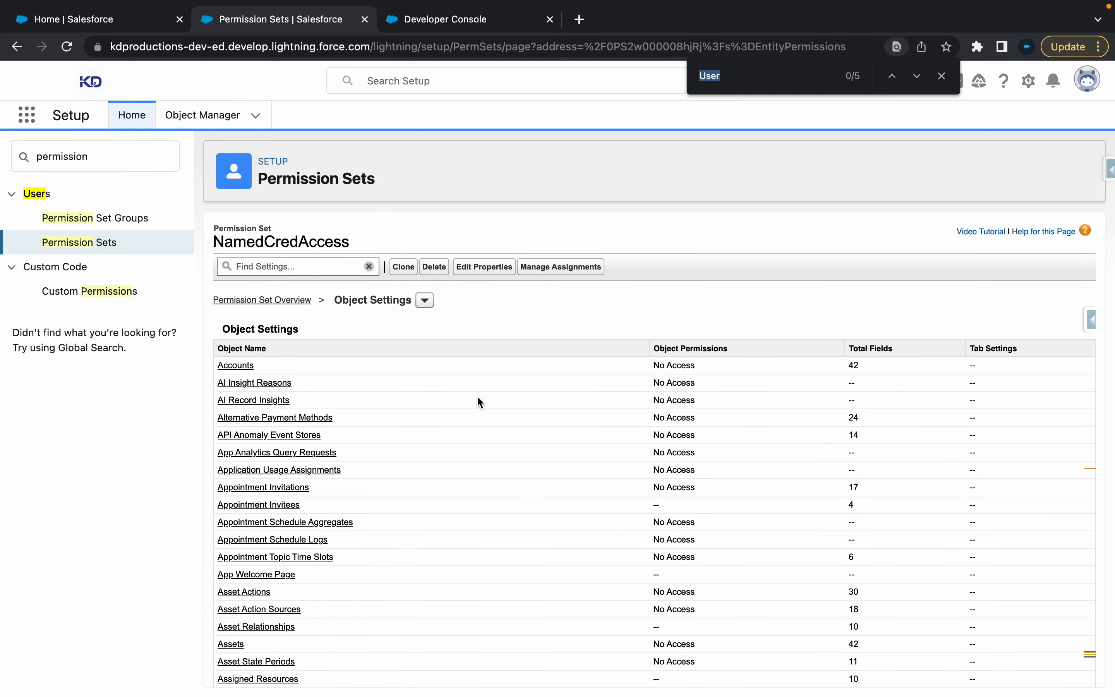
pyautogui.write('External')
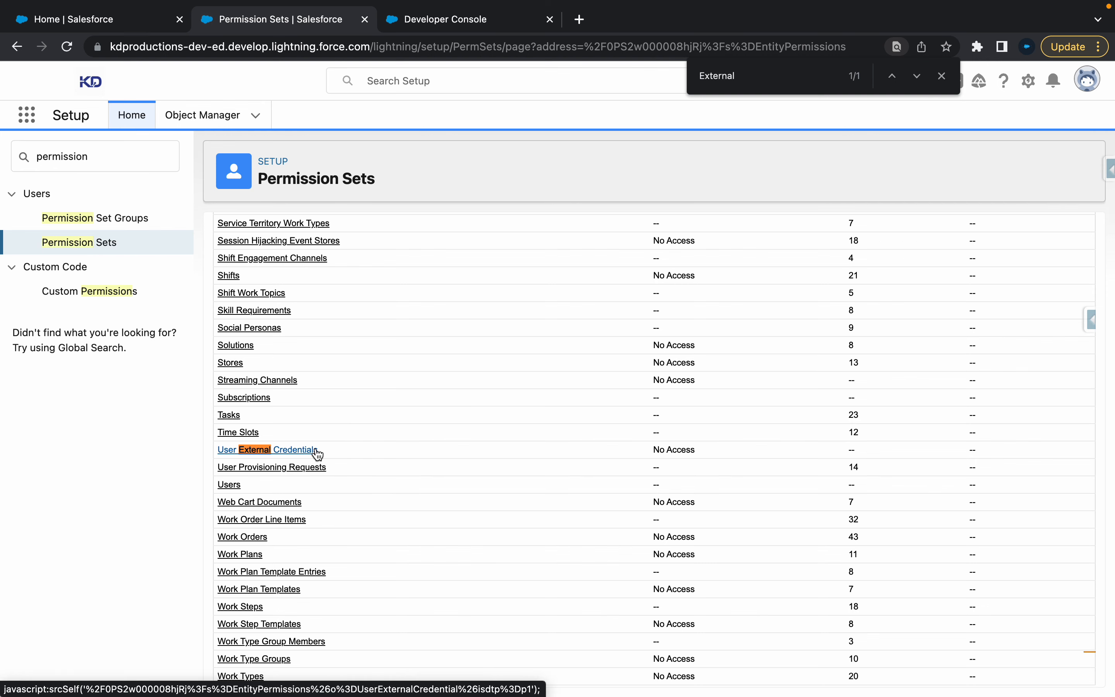
pyautogui.click(268, 449)
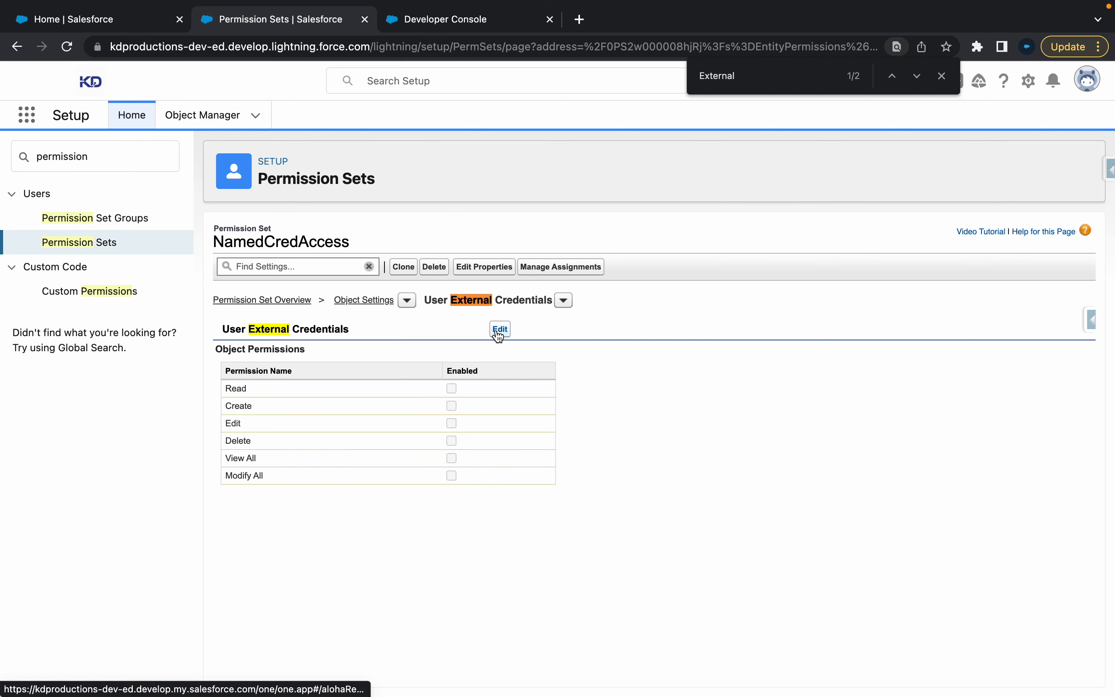
# Enable and save all User External Credentials object permissions, including Create, View All and Modify All
pyautogui.click(499, 328)
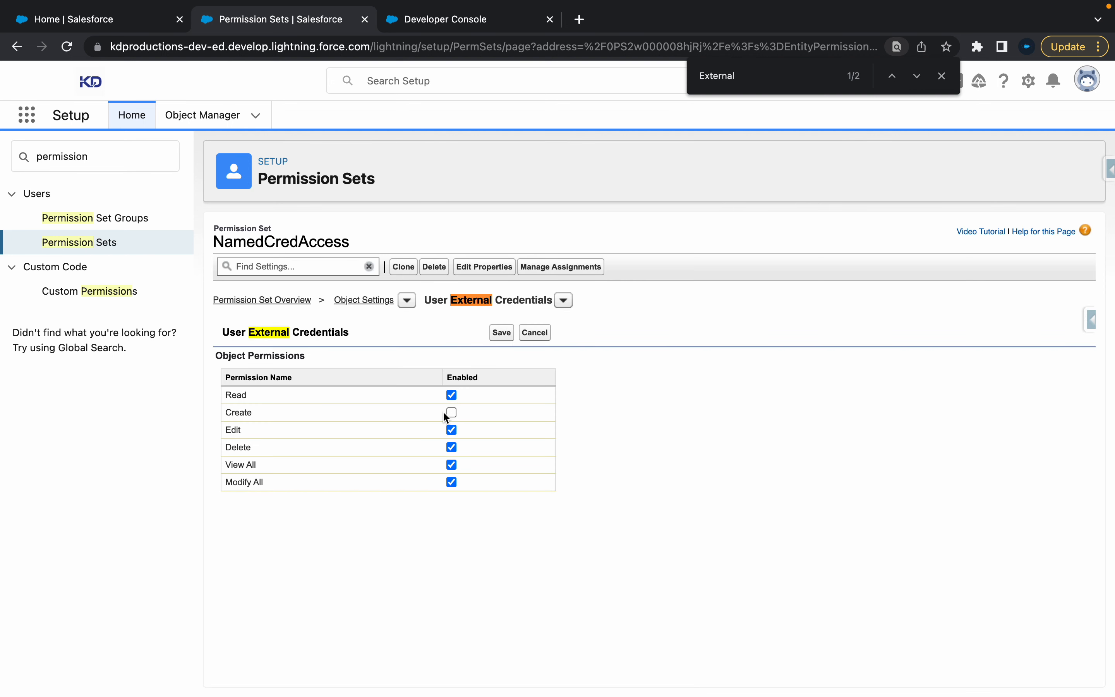
pyautogui.click(452, 412)
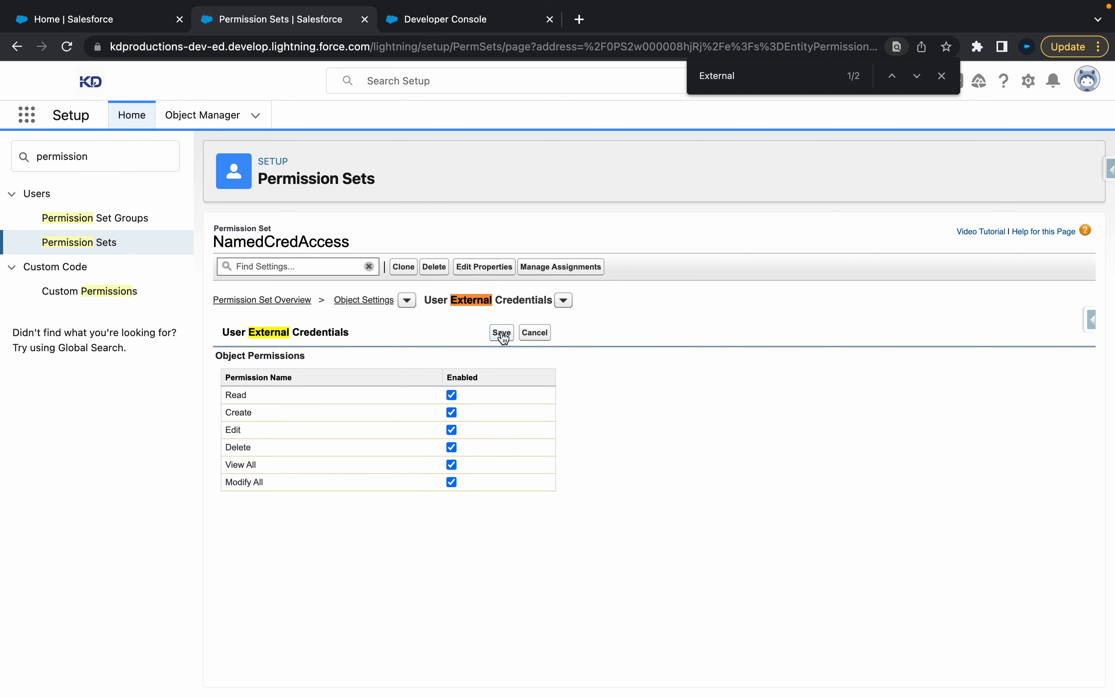
pyautogui.click(501, 332)
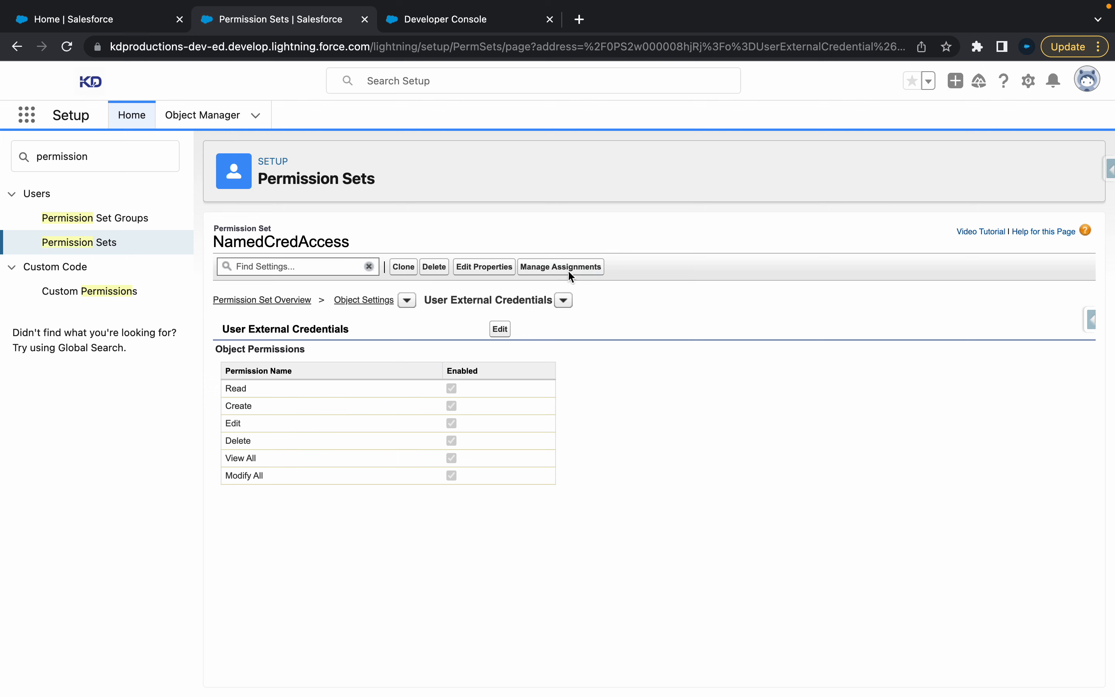
# Assign NamedCredAccess to the administrator user with no expiration date and dismiss the success toast
pyautogui.click(560, 266)
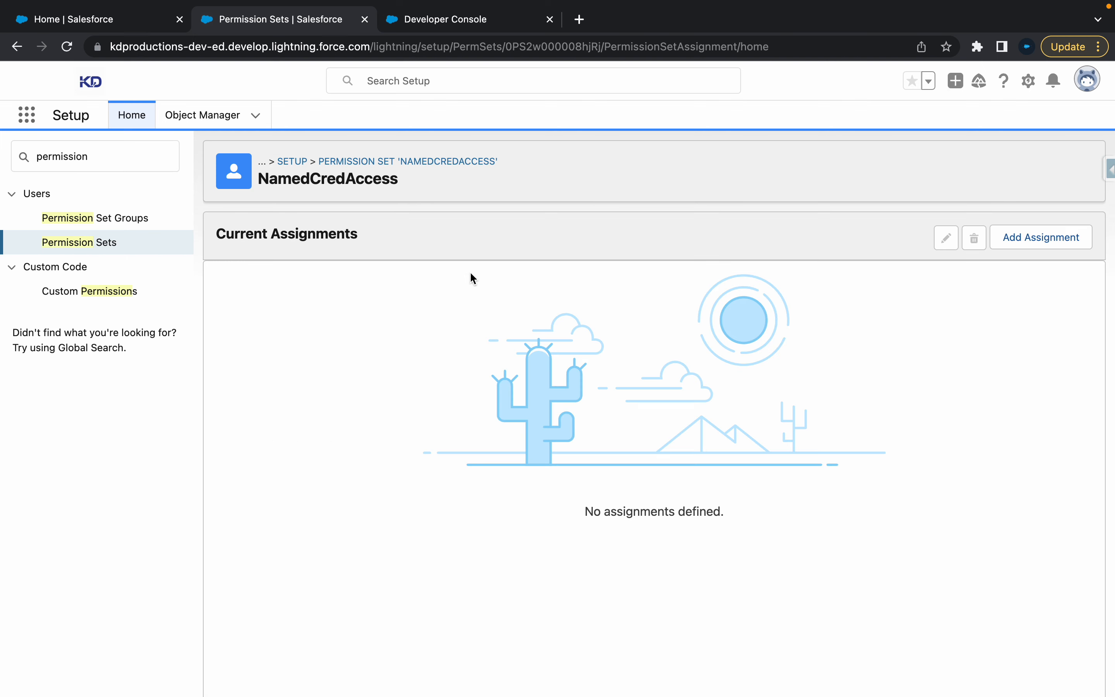
pyautogui.click(1040, 237)
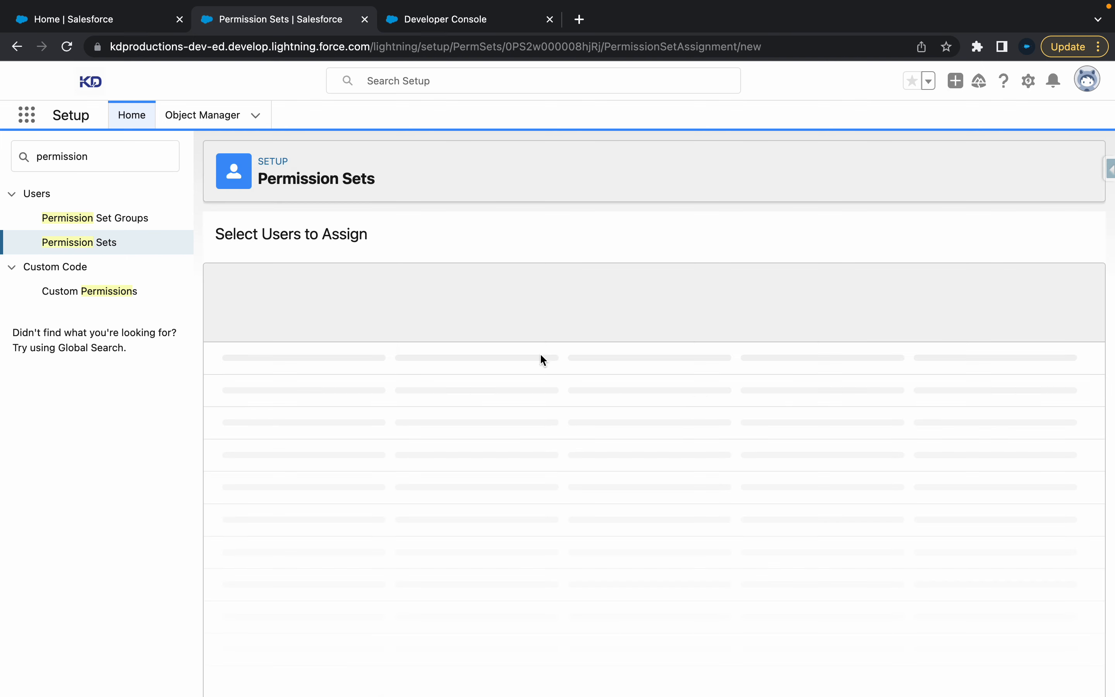
pyautogui.click(228, 383)
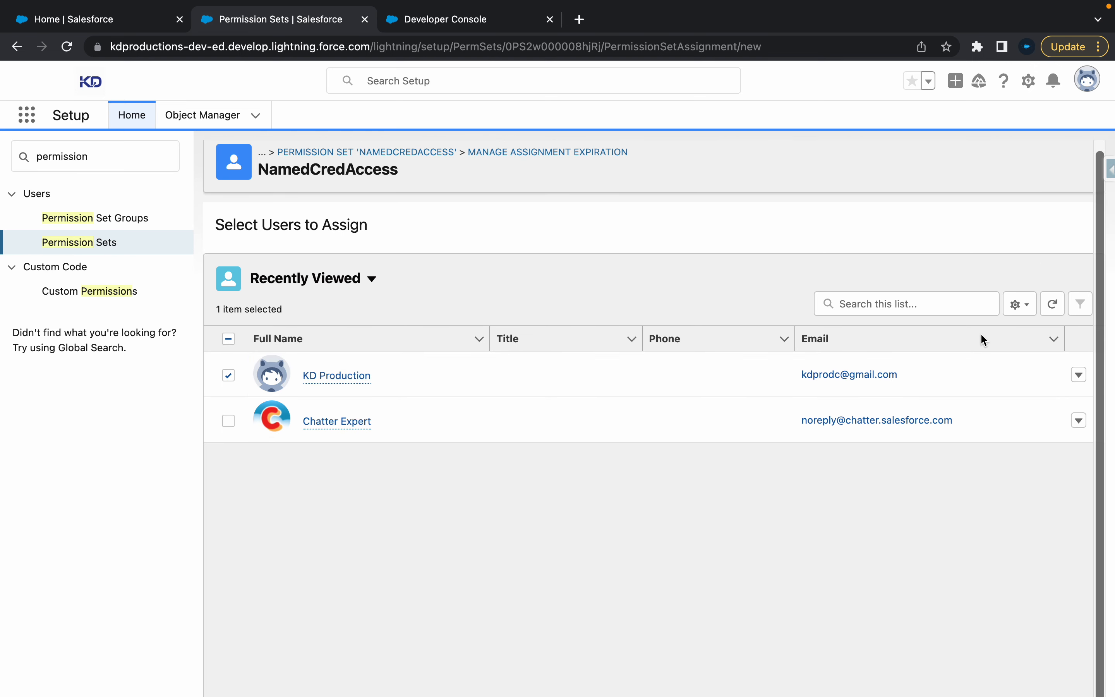
pyautogui.scroll(-3)
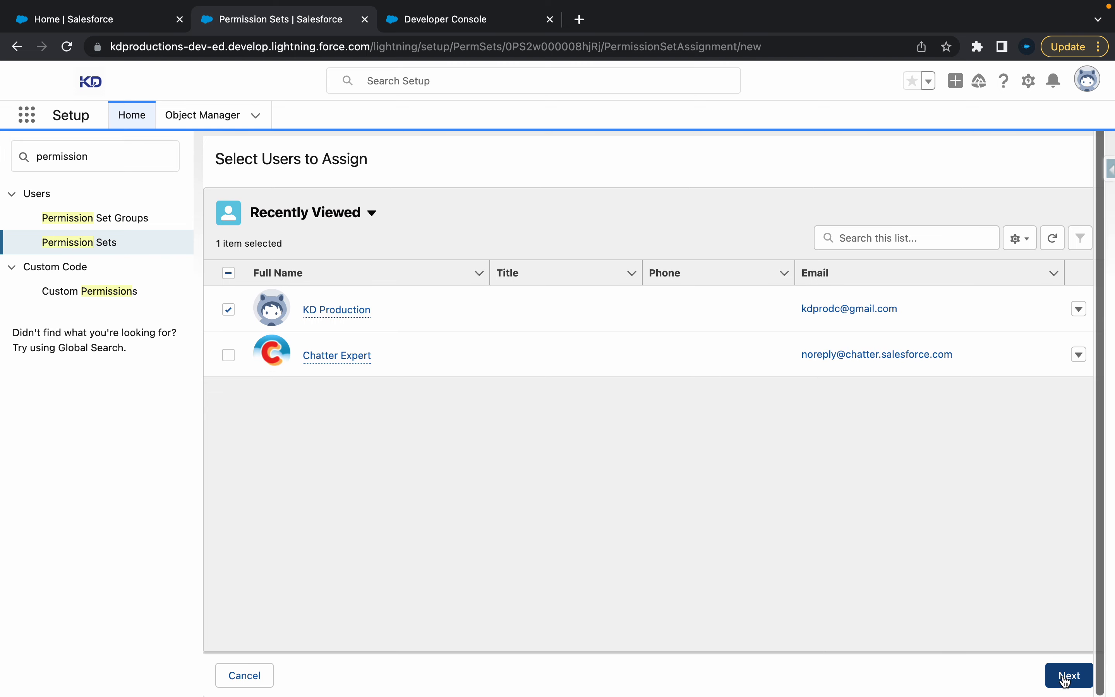
pyautogui.click(1067, 675)
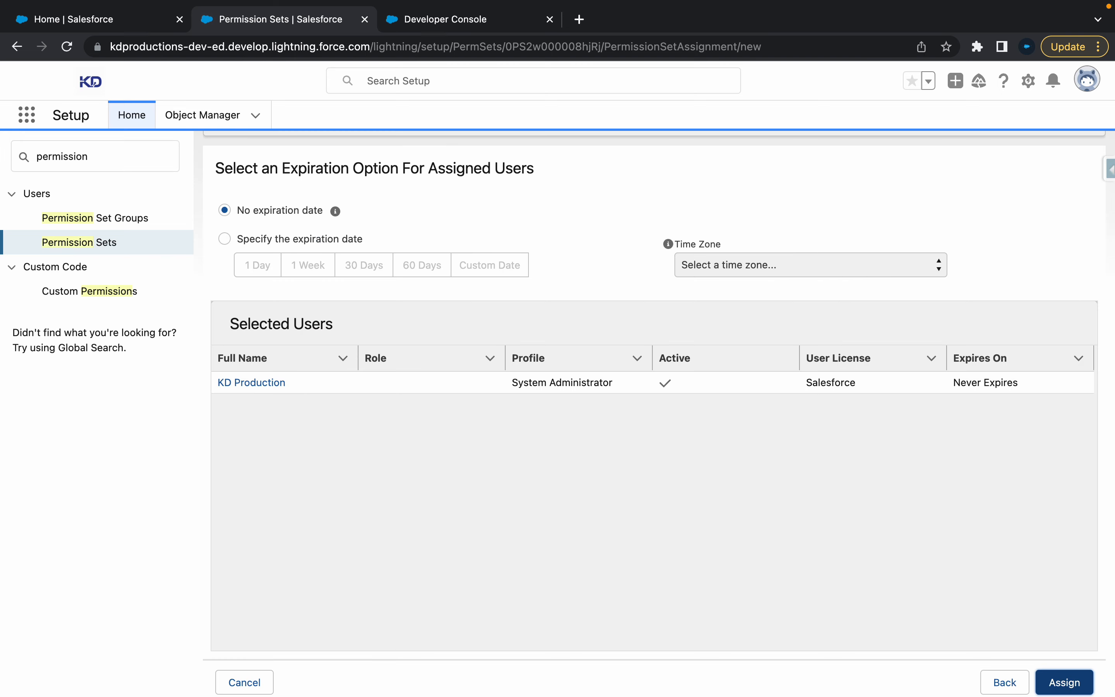
pyautogui.click(1064, 682)
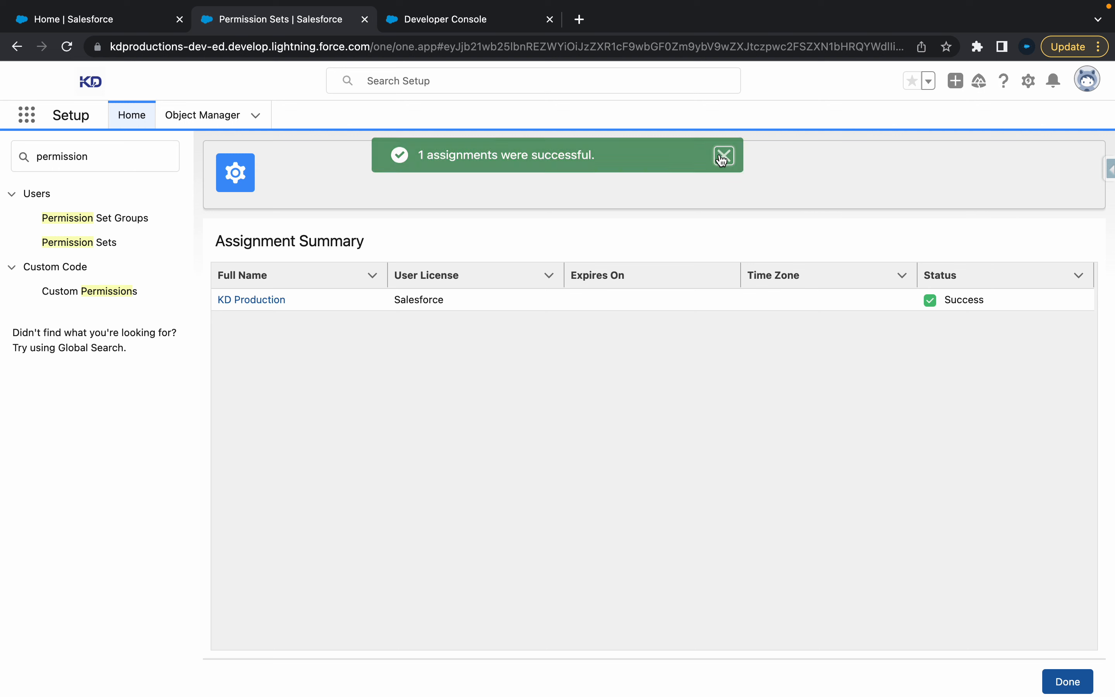
pyautogui.click(722, 155)
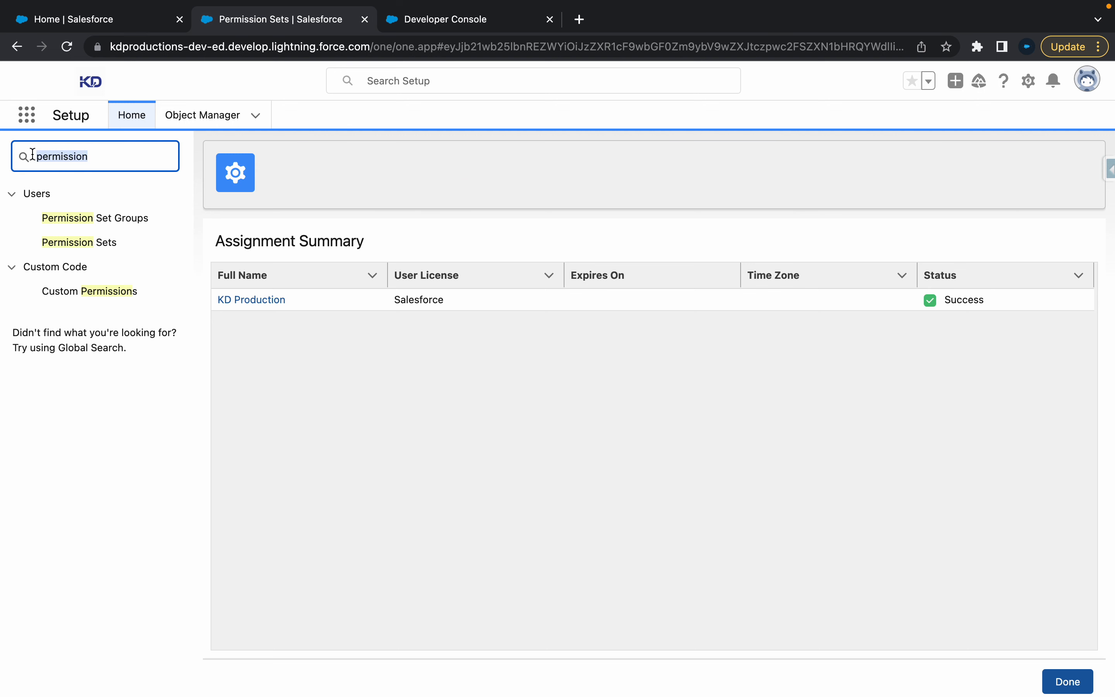
pyautogui.write('user')
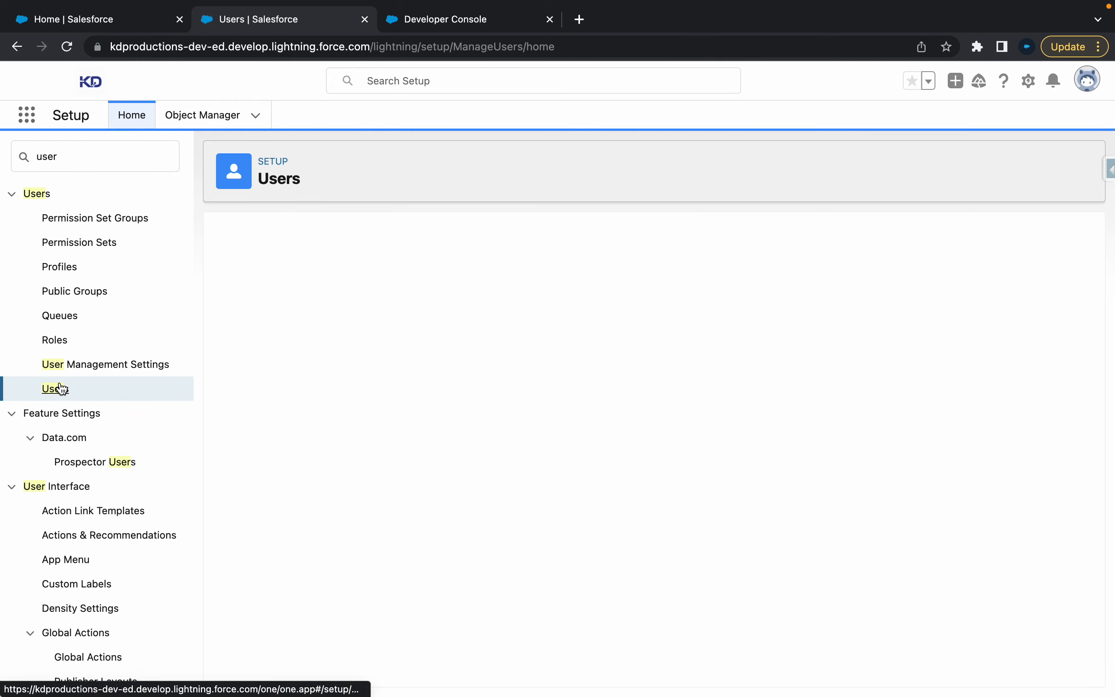
# Confirm NamedCredAccess on the user's record, then open its System Administrator profile
pyautogui.click(55, 388)
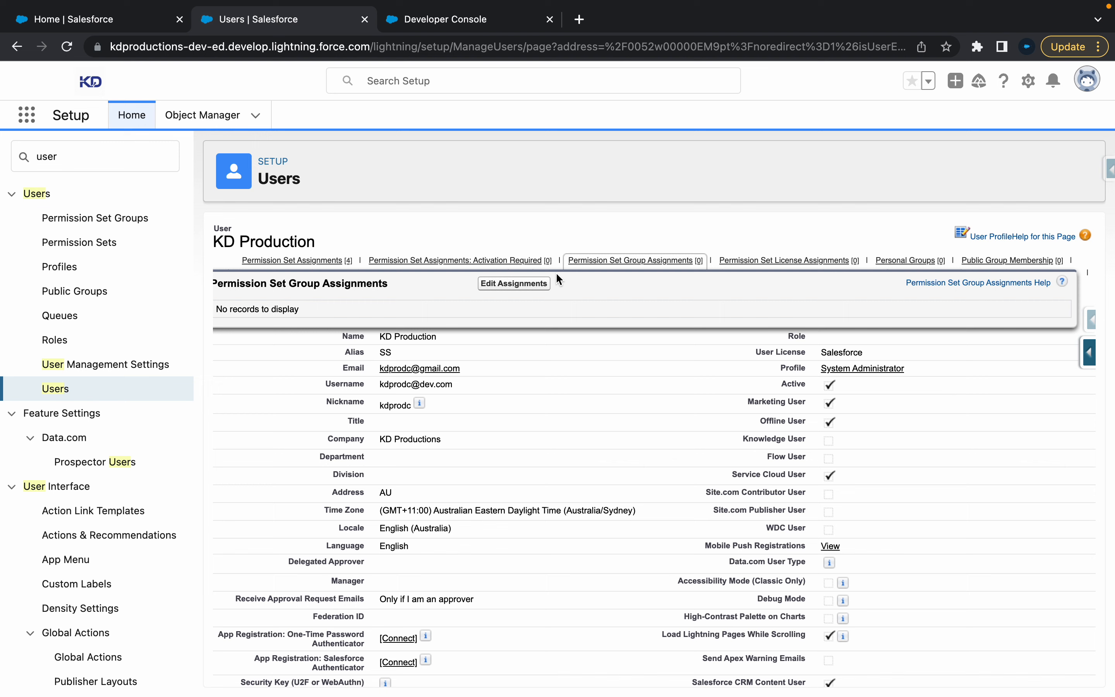
pyautogui.click(292, 261)
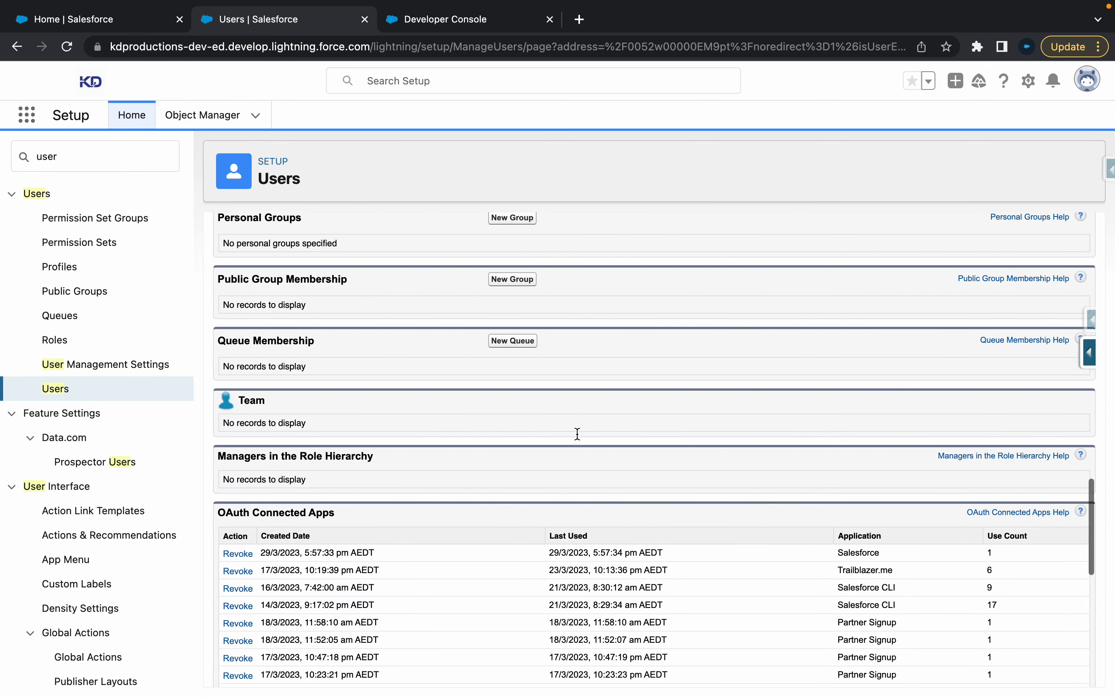
pyautogui.scroll(3)
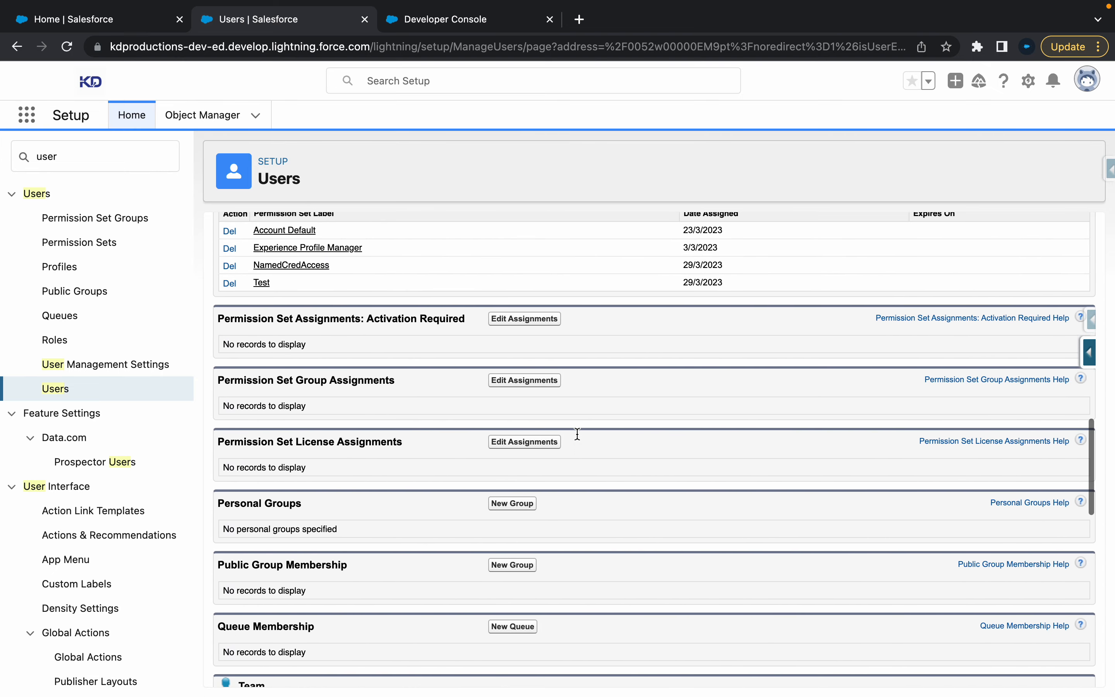
pyautogui.scroll(-3)
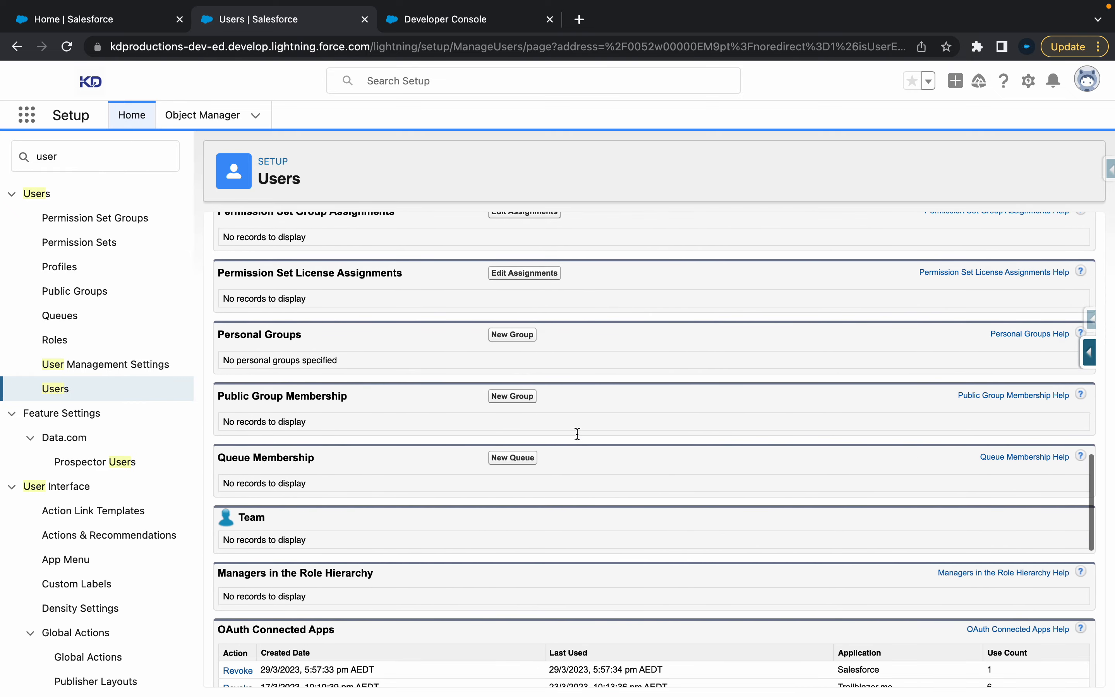
pyautogui.scroll(-3)
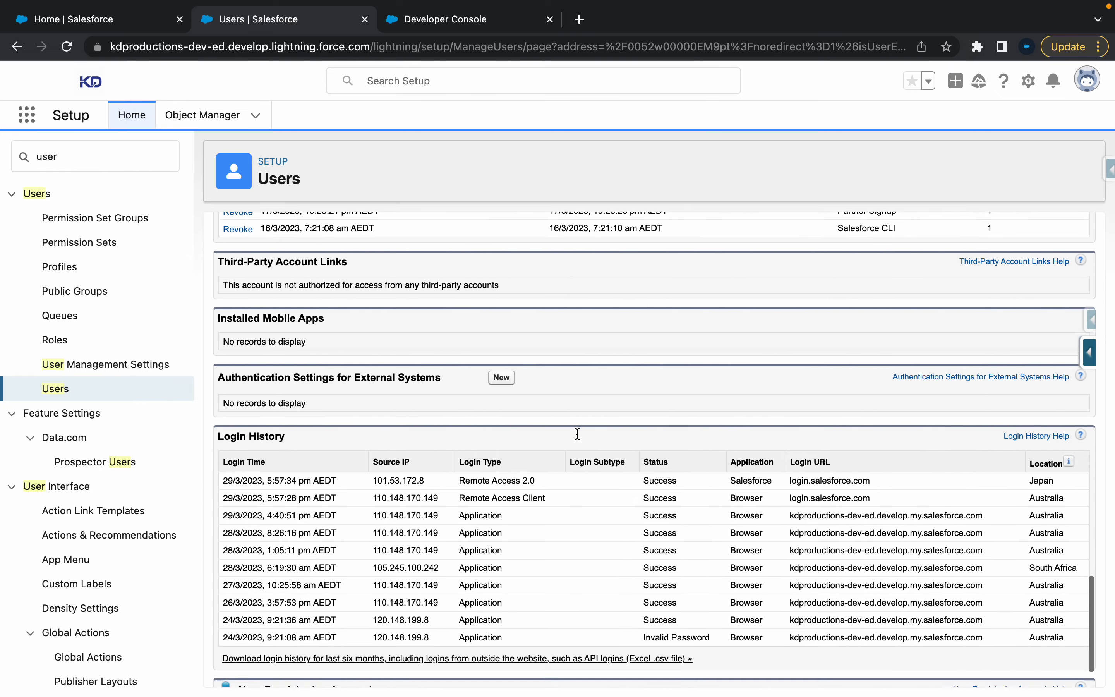
pyautogui.click(768, 272)
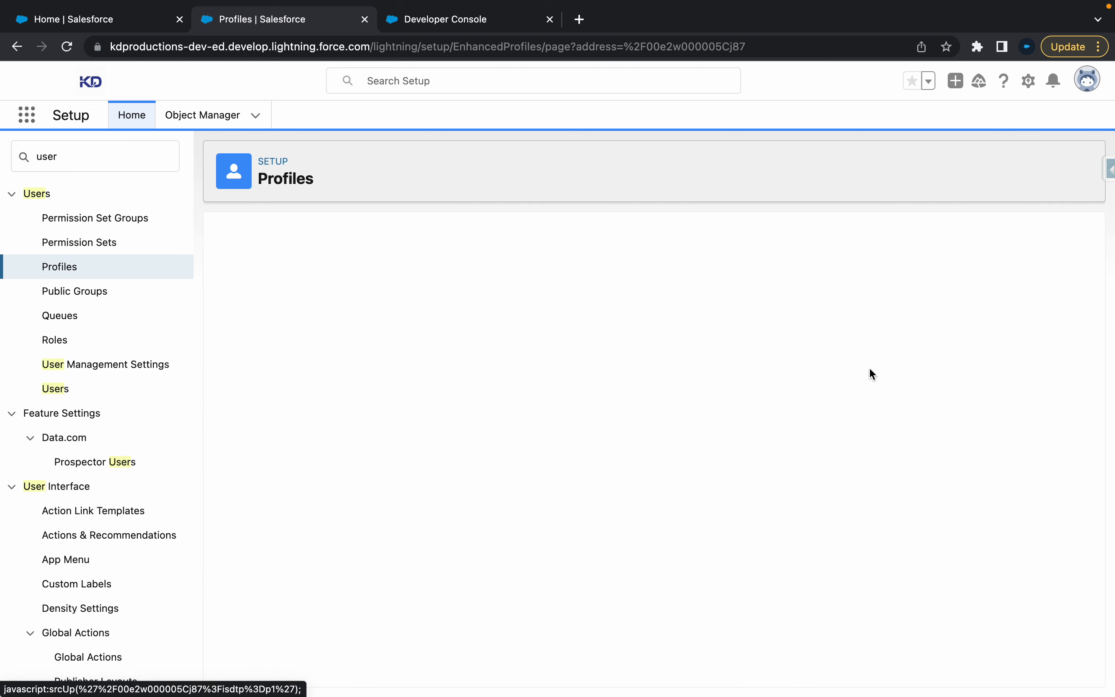
pyautogui.moveTo(760, 285)
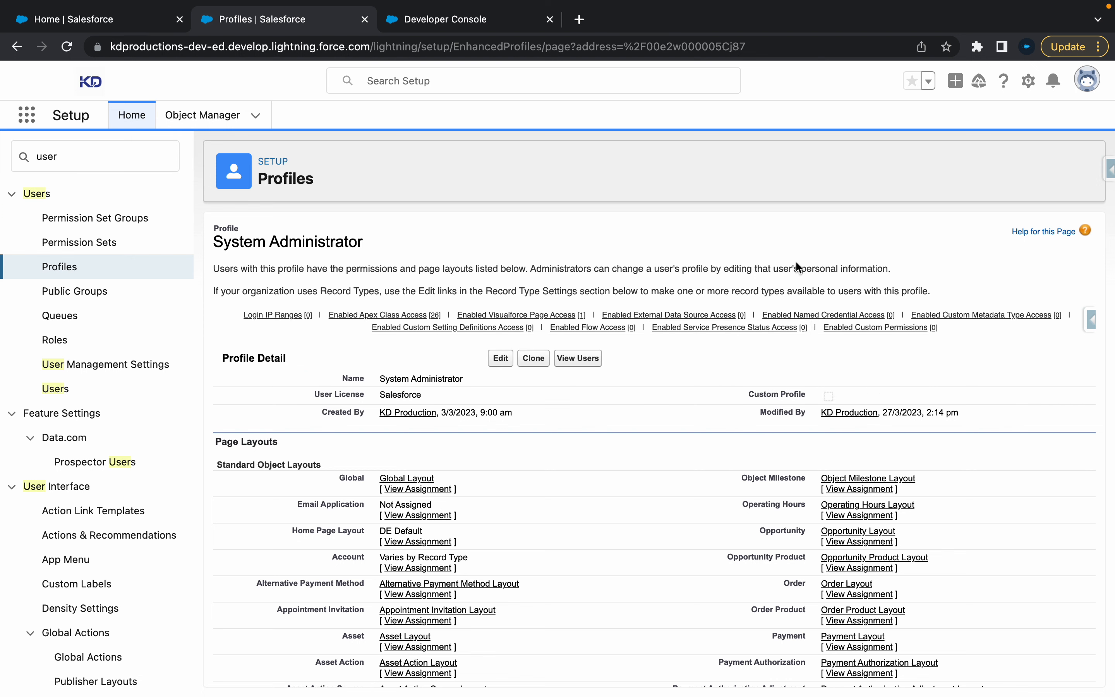
pyautogui.click(667, 314)
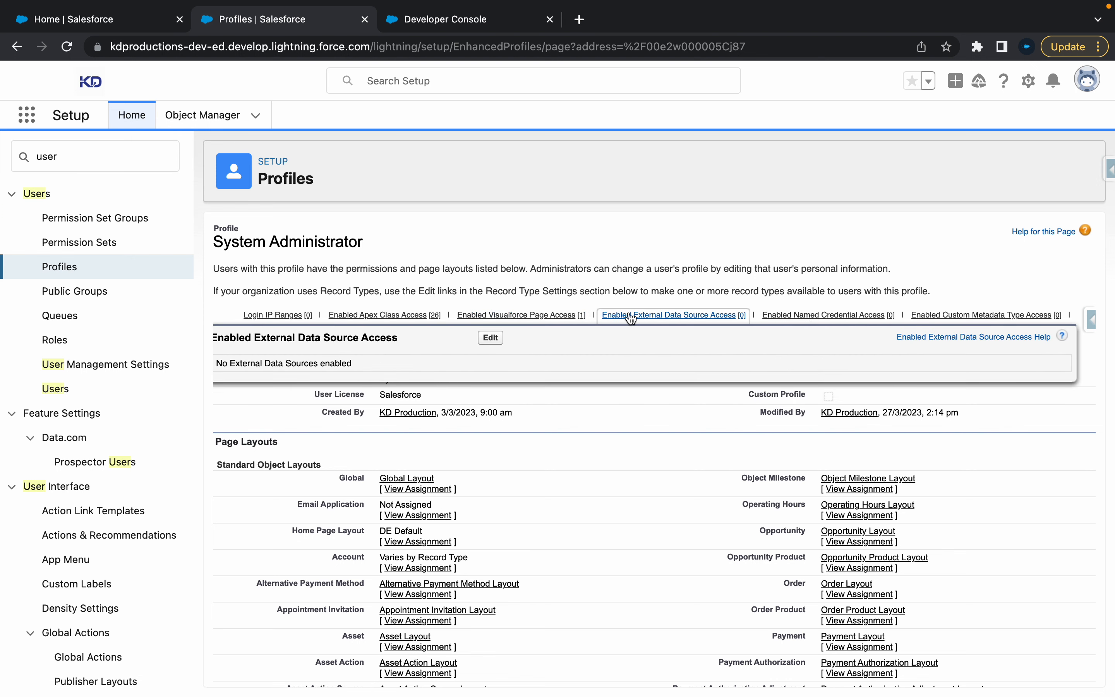
pyautogui.click(823, 315)
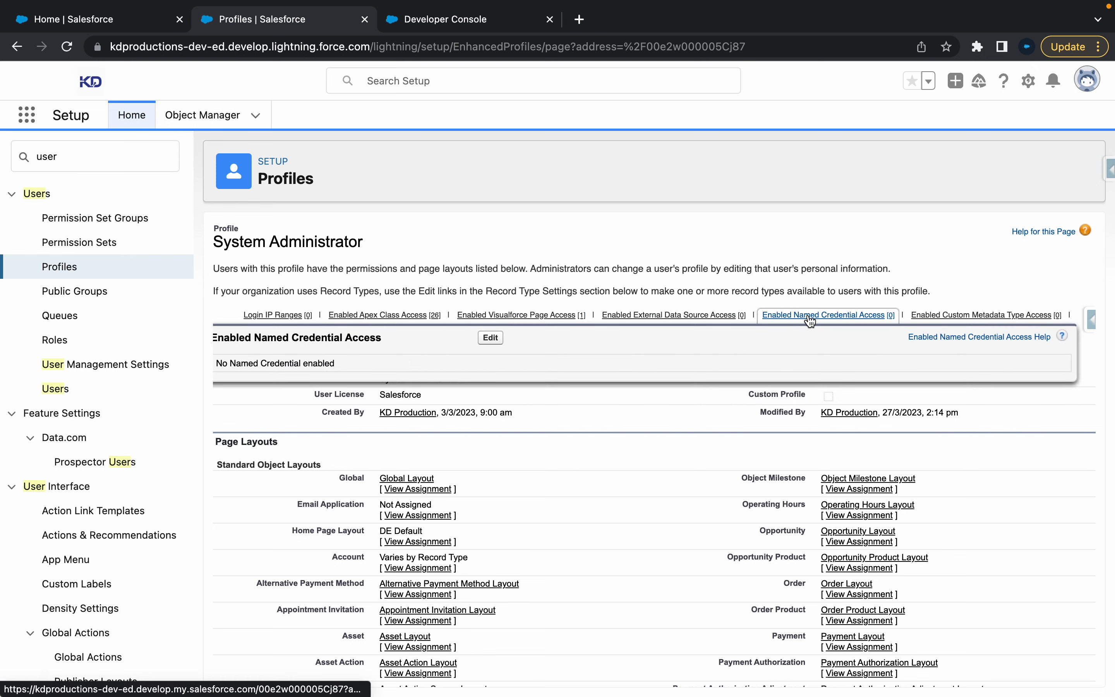
pyautogui.scroll(-3)
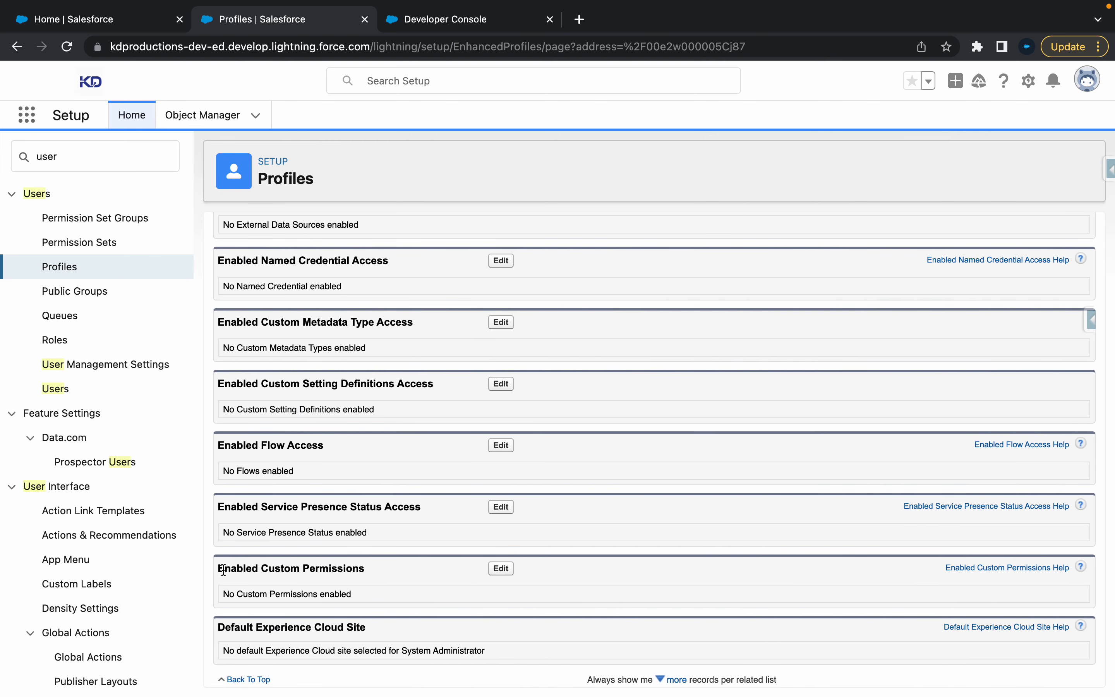
pyautogui.doubleClick(290, 568)
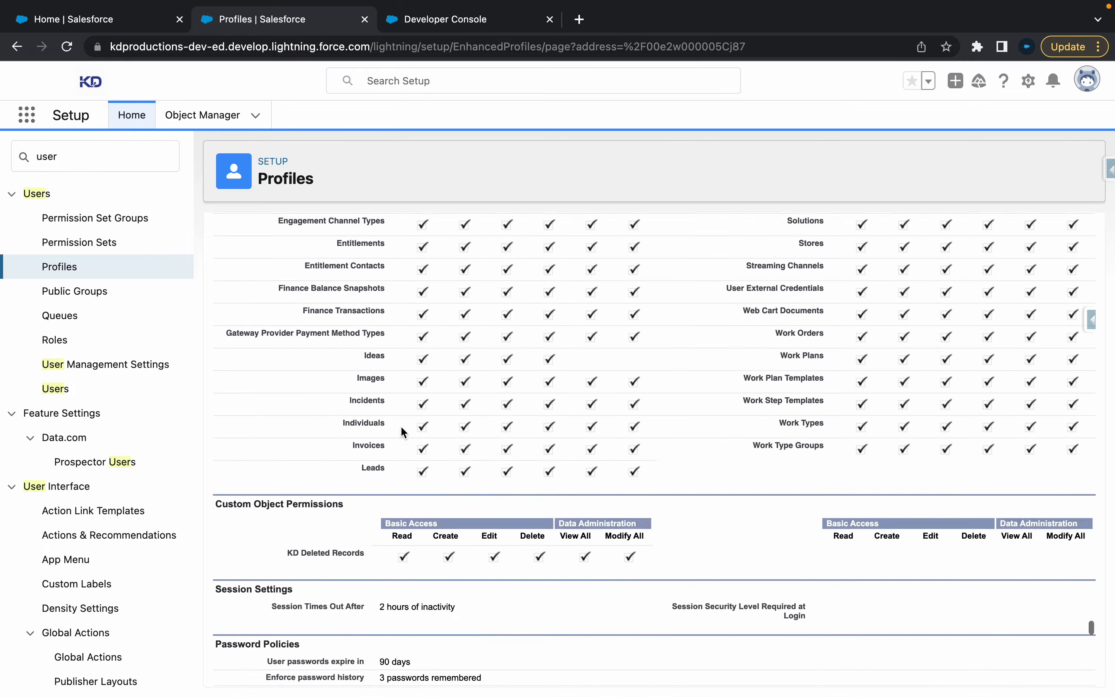
pyautogui.scroll(-3)
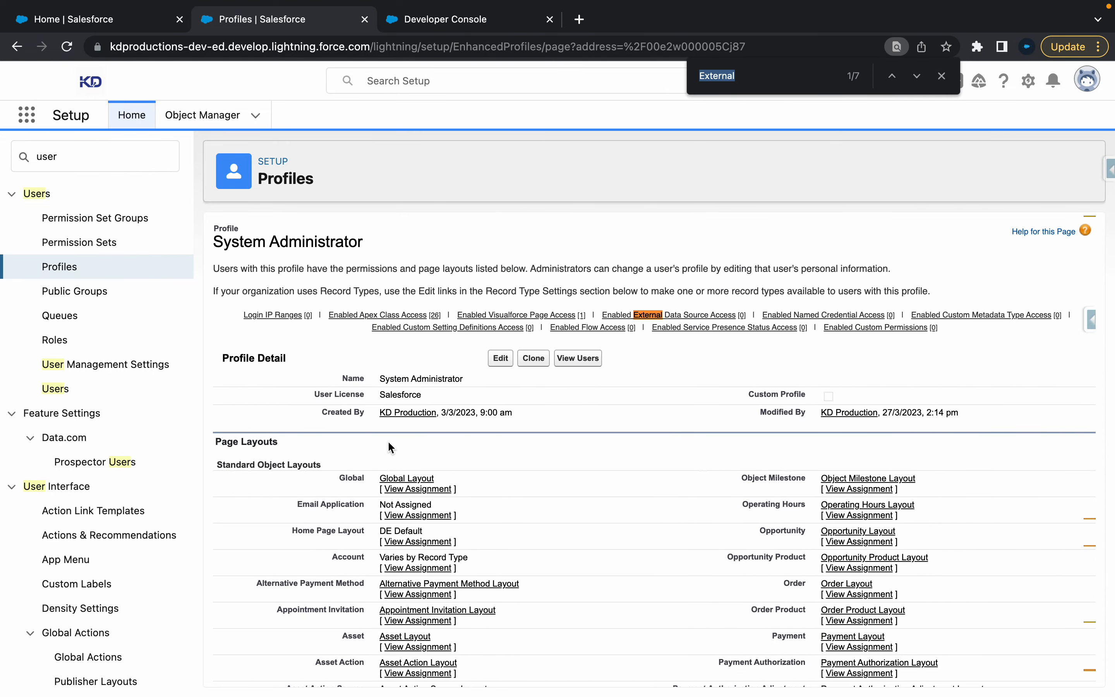
# Step through 'External' matches to the User External Credentials permissions, then close the find bar
pyautogui.click(916, 76)
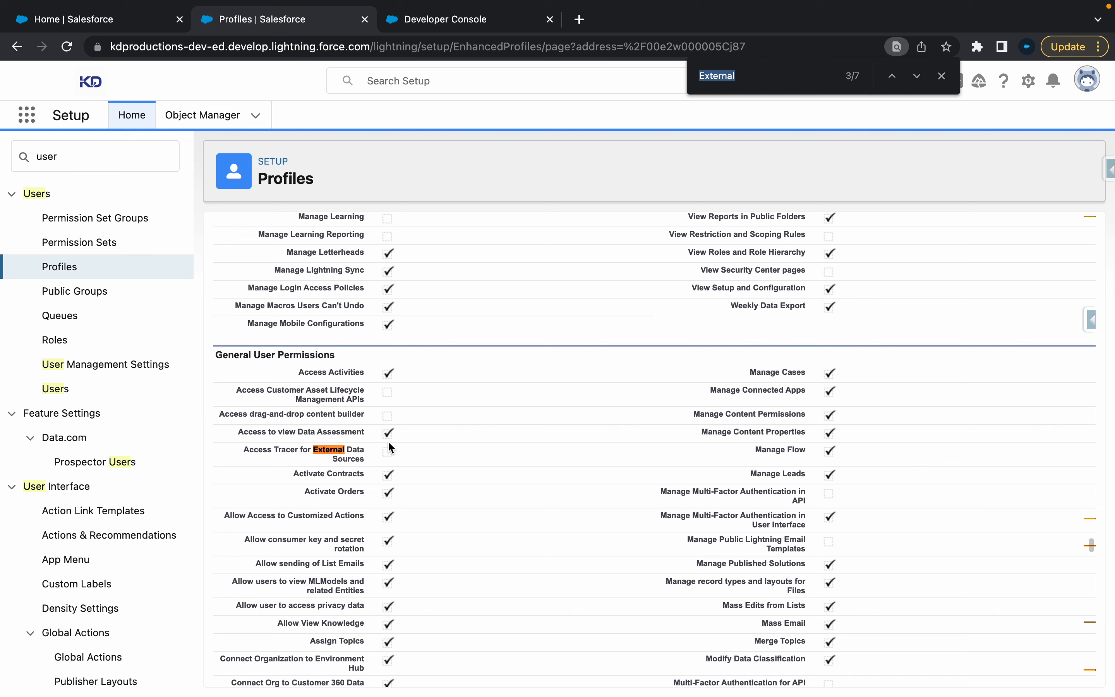
pyautogui.click(916, 76)
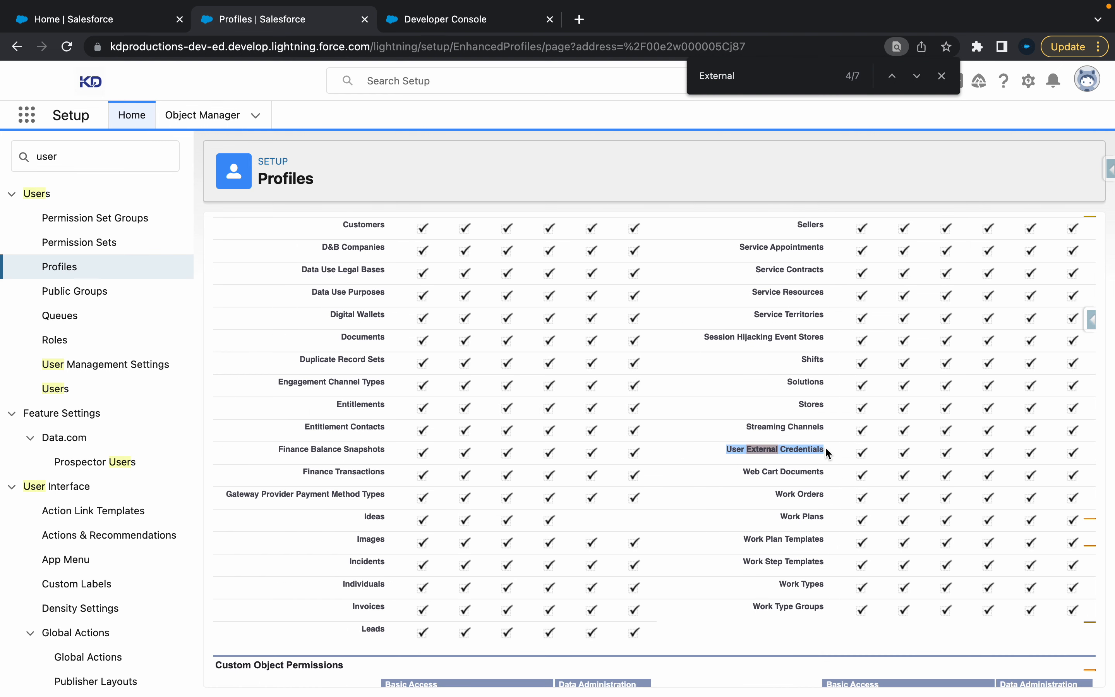
pyautogui.moveTo(41, 266)
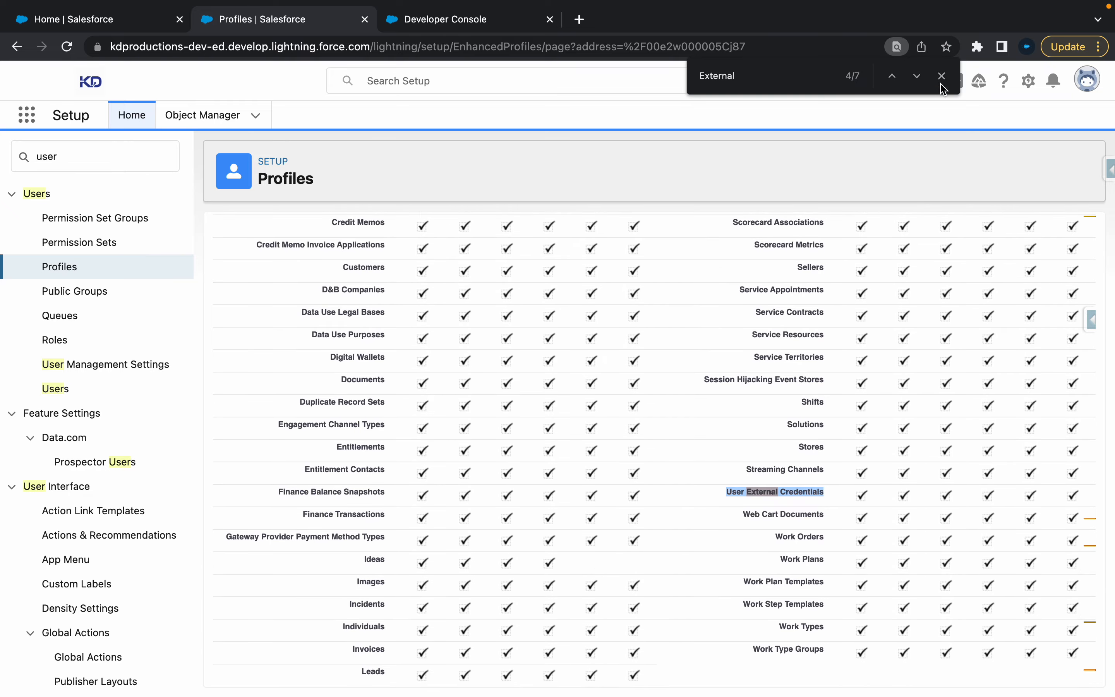
pyautogui.click(942, 76)
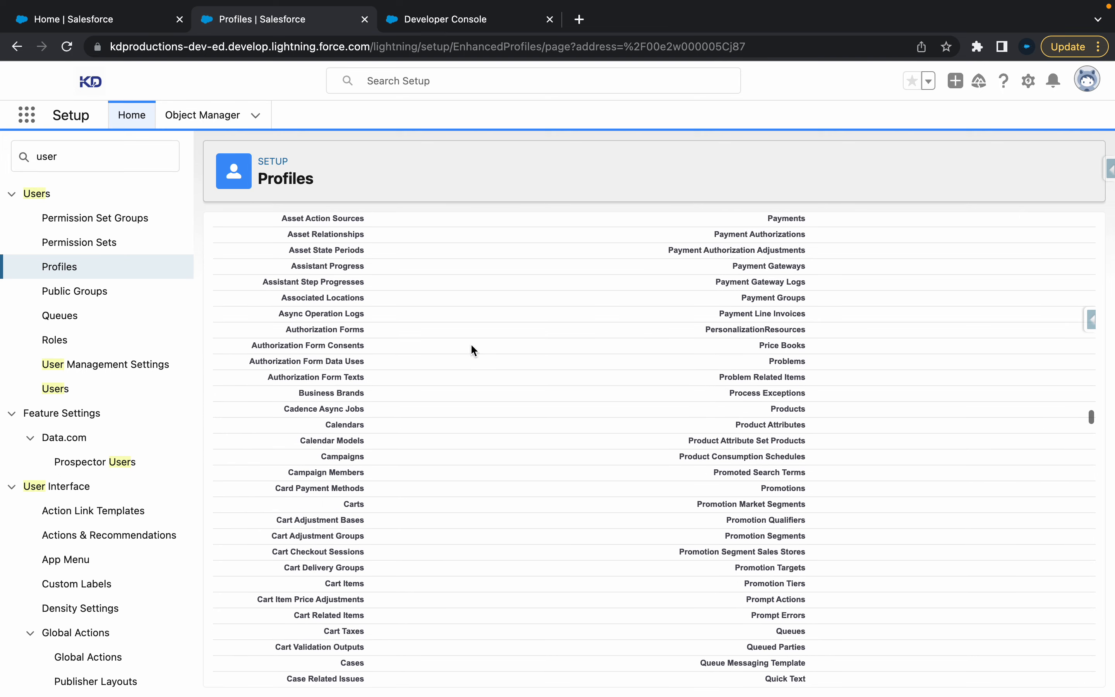
# Search Setup for 'named' and open MyExternalCred from the External Credentials list
pyautogui.press('Backspace')
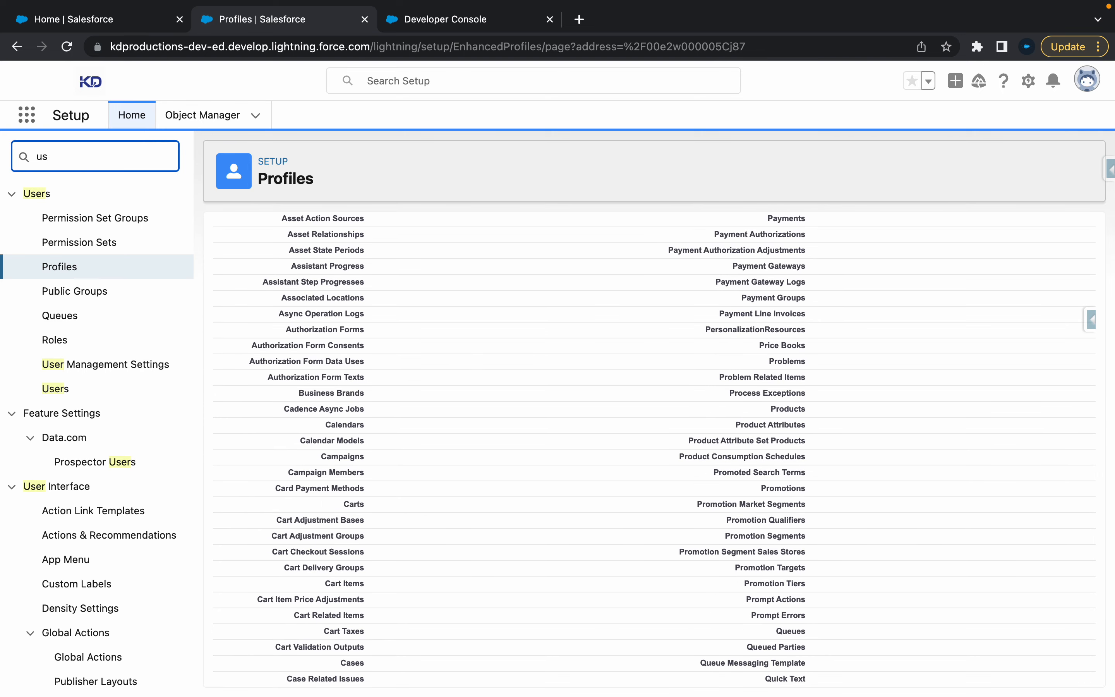
pyautogui.write('named')
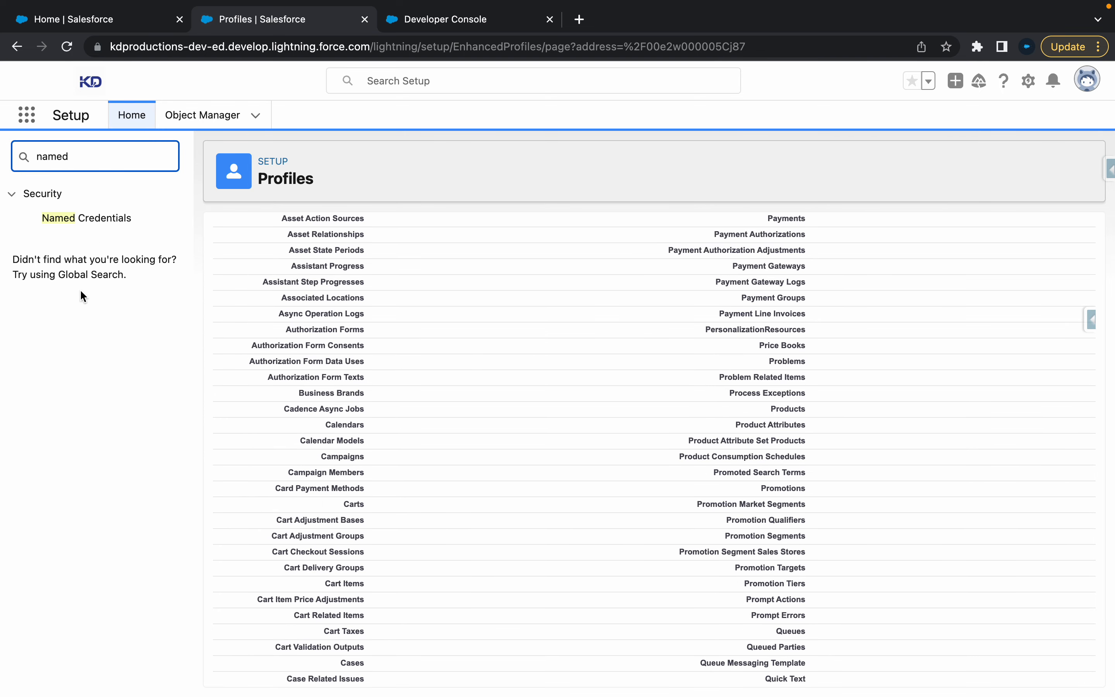
pyautogui.click(86, 218)
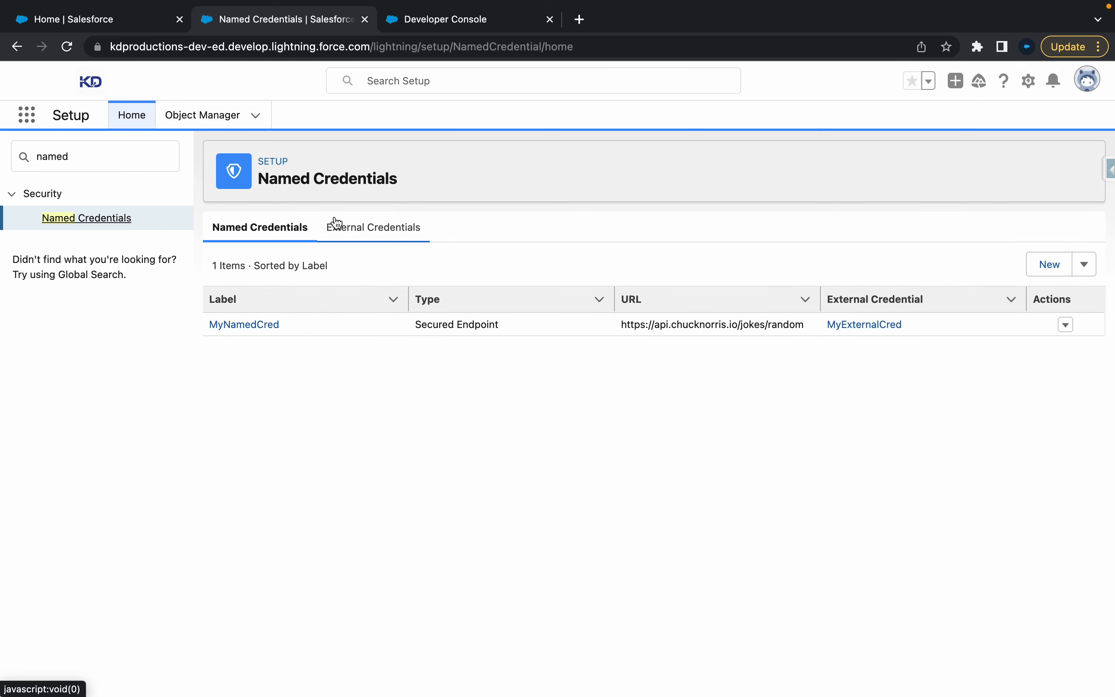
pyautogui.click(371, 227)
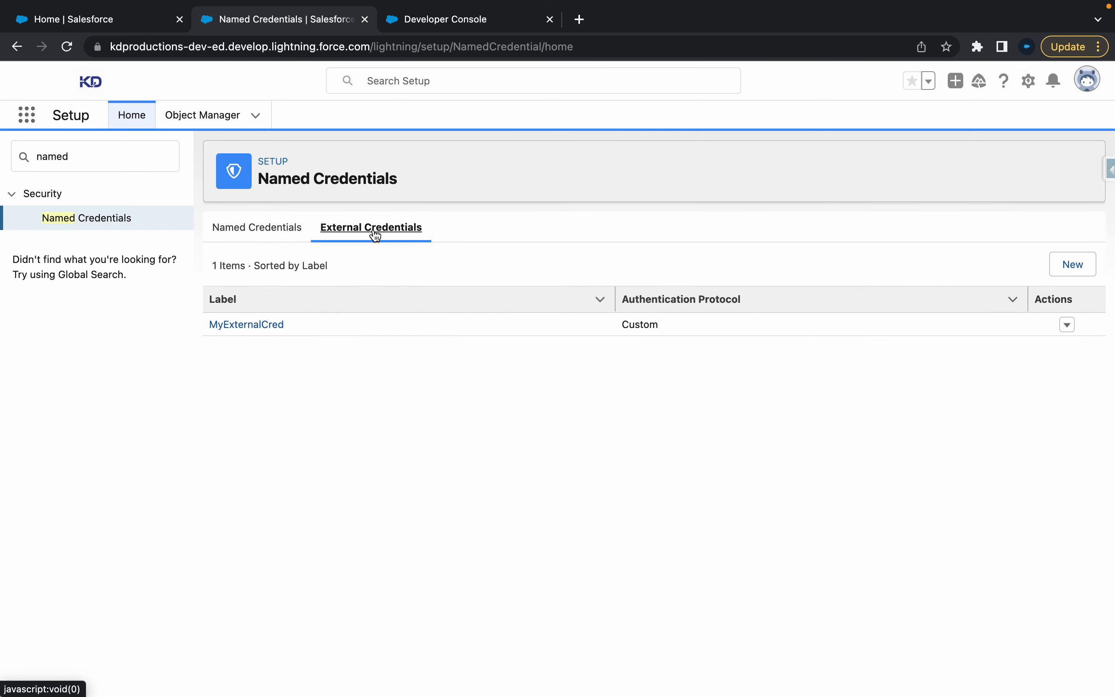
pyautogui.click(247, 325)
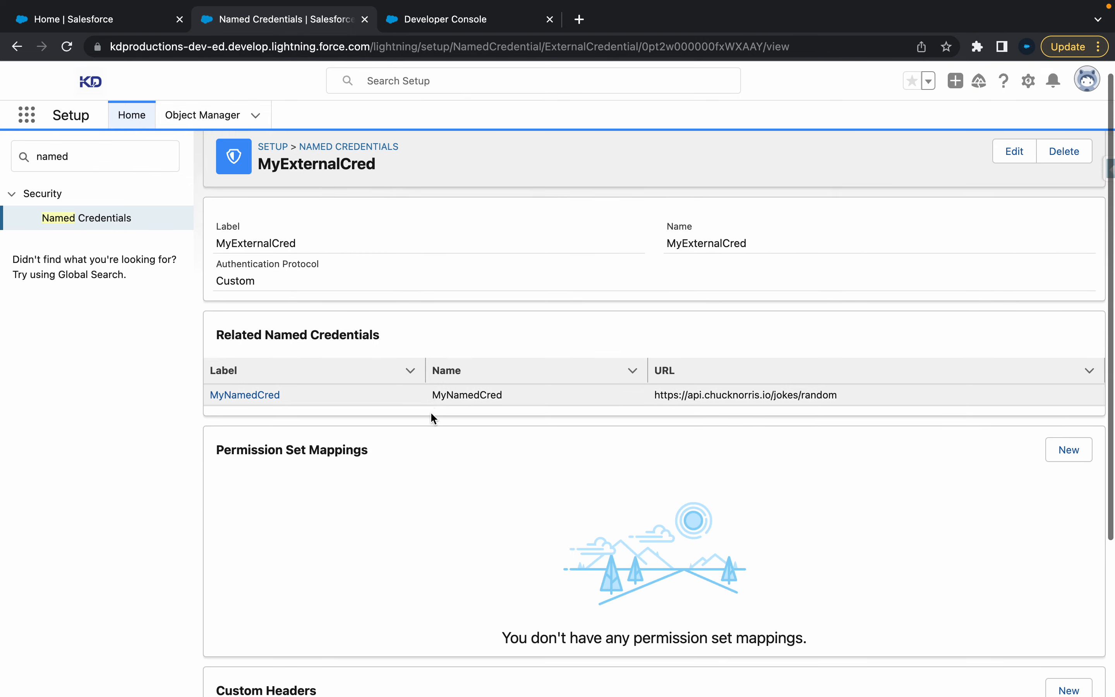
pyautogui.scroll(-3)
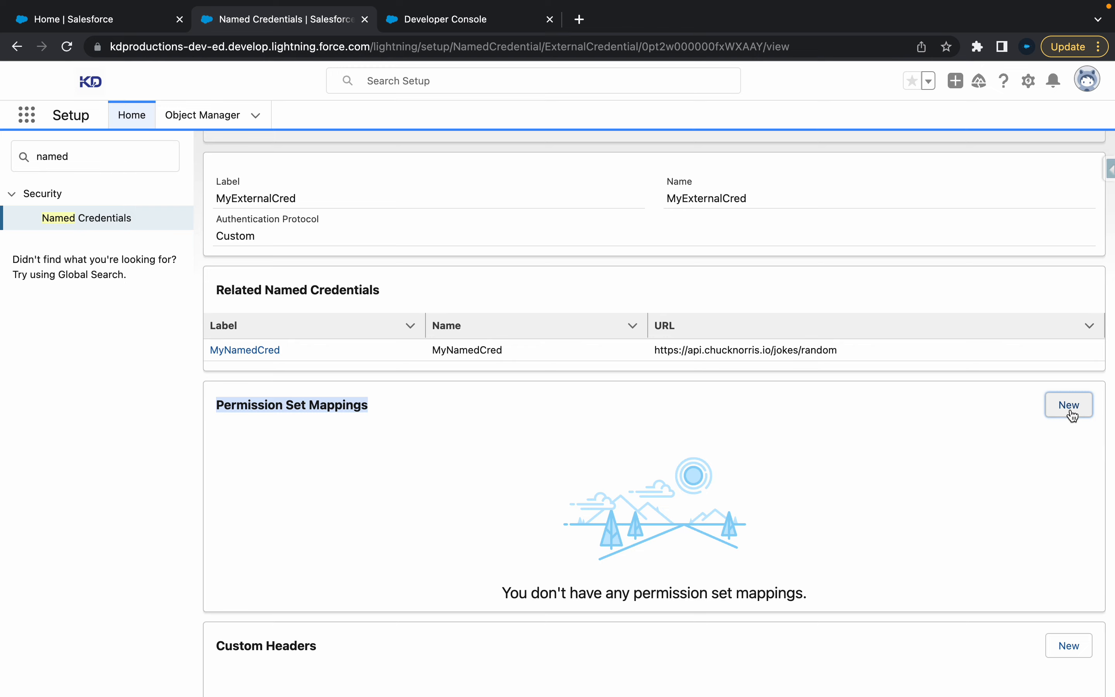
# Start a new permission set mapping and choose the NamedCredAccess permission set
pyautogui.click(1067, 405)
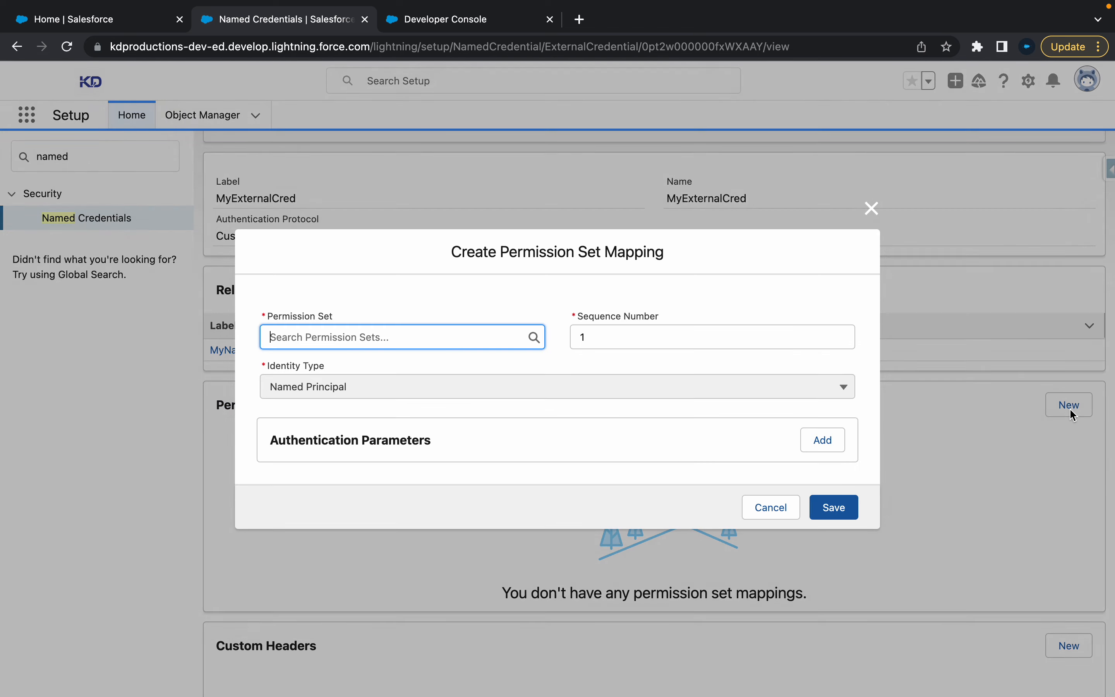
pyautogui.click(402, 336)
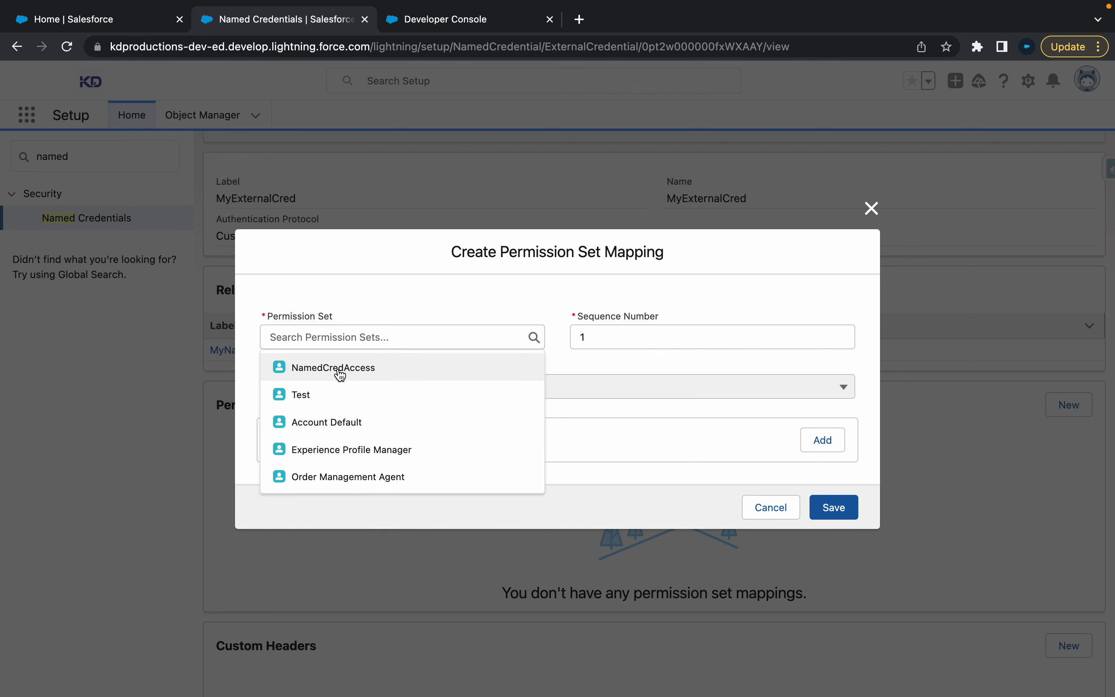
pyautogui.click(333, 367)
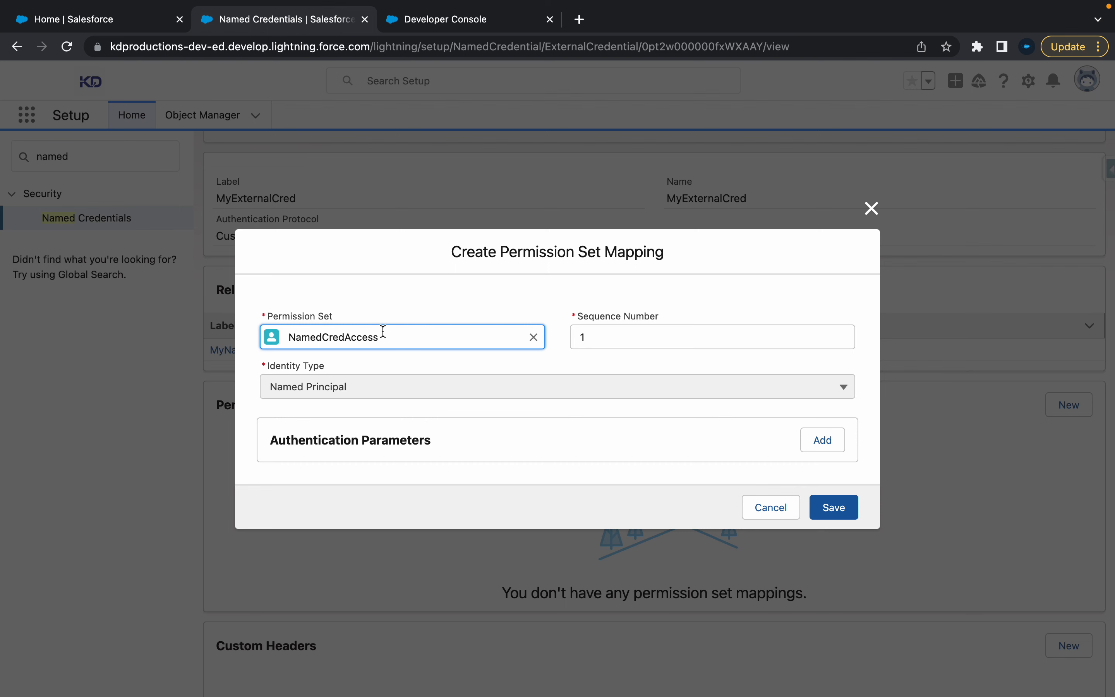
pyautogui.moveTo(684, 394)
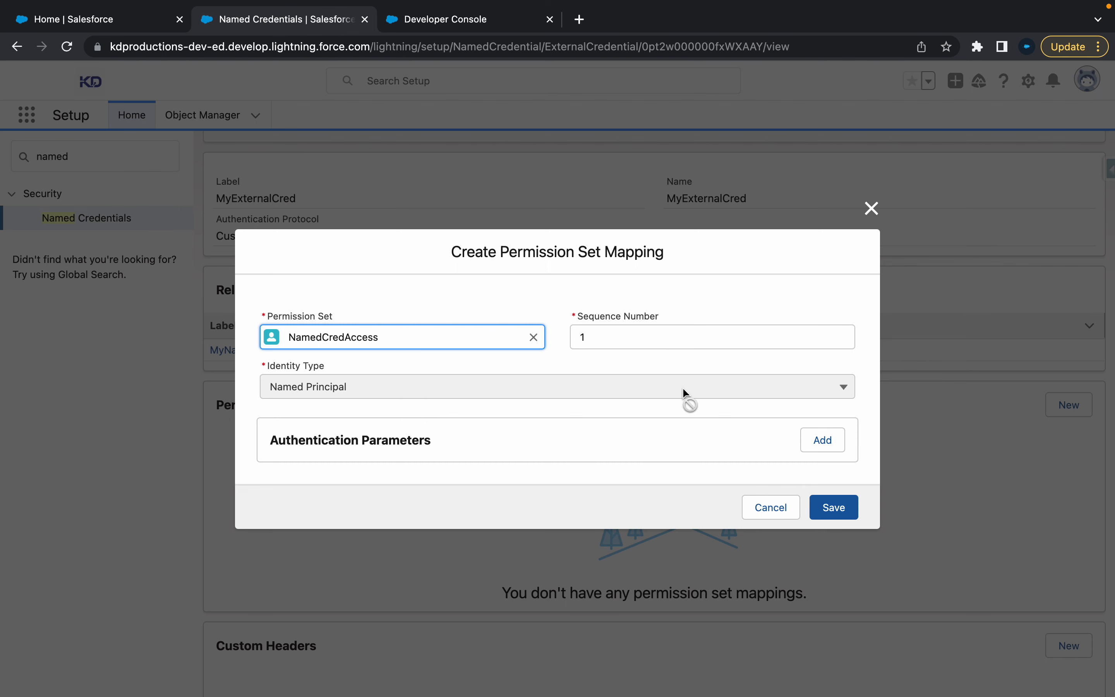
pyautogui.moveTo(618, 394)
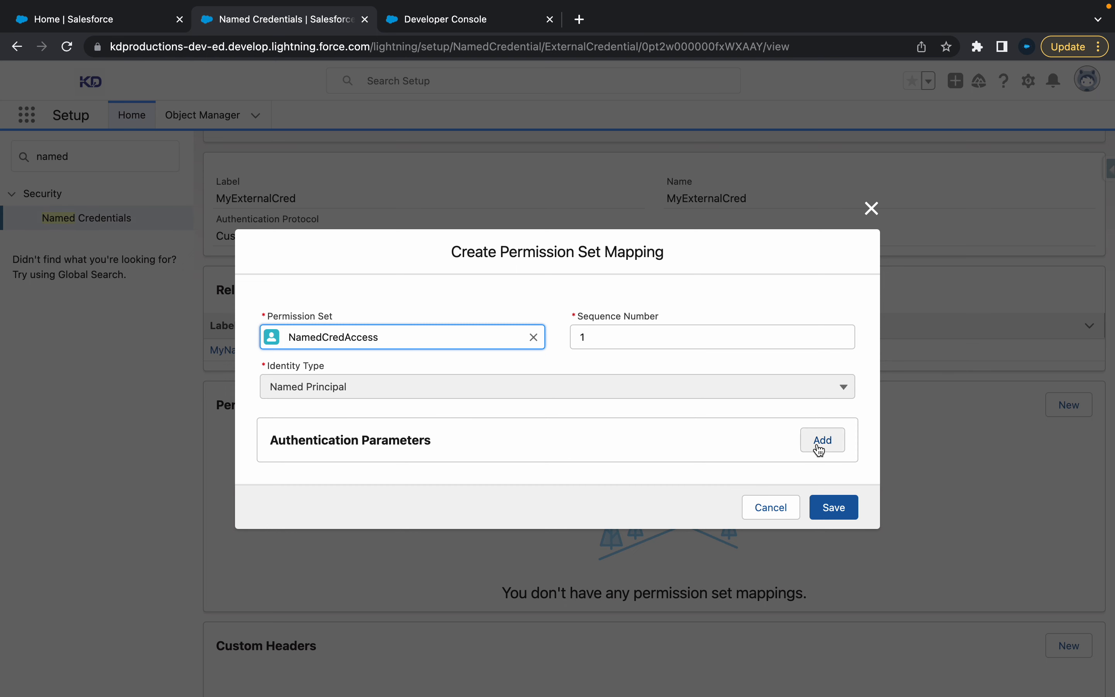
# Add an authentication parameter named PermissionSetNamedCred with its value and save the mapping
pyautogui.click(822, 440)
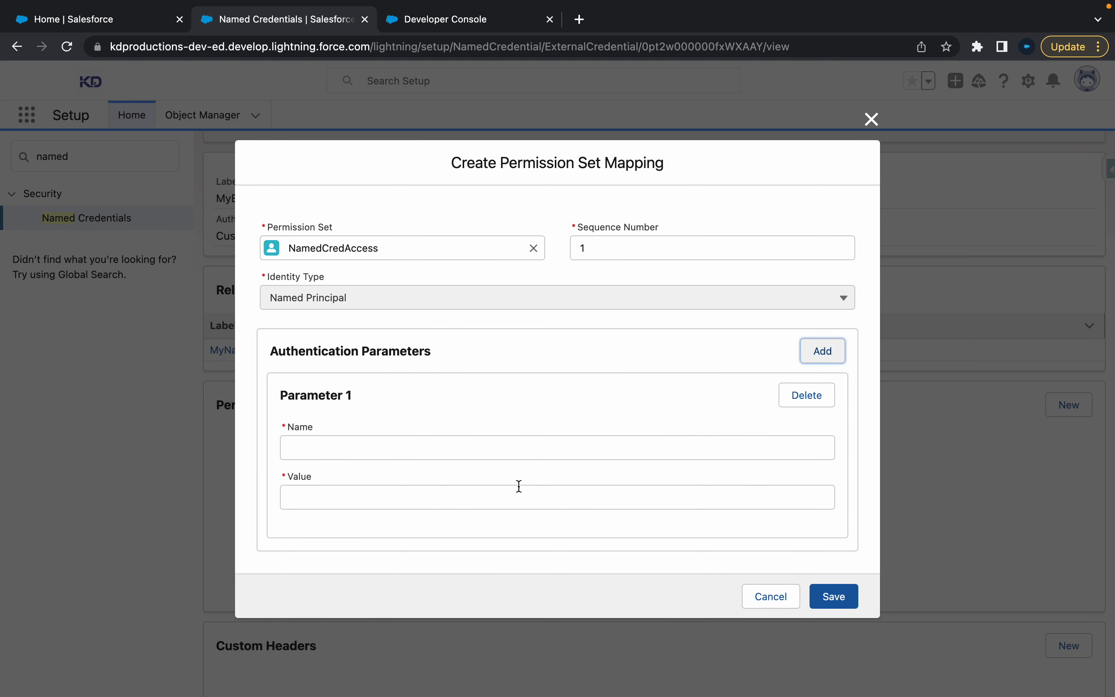
pyautogui.click(557, 447)
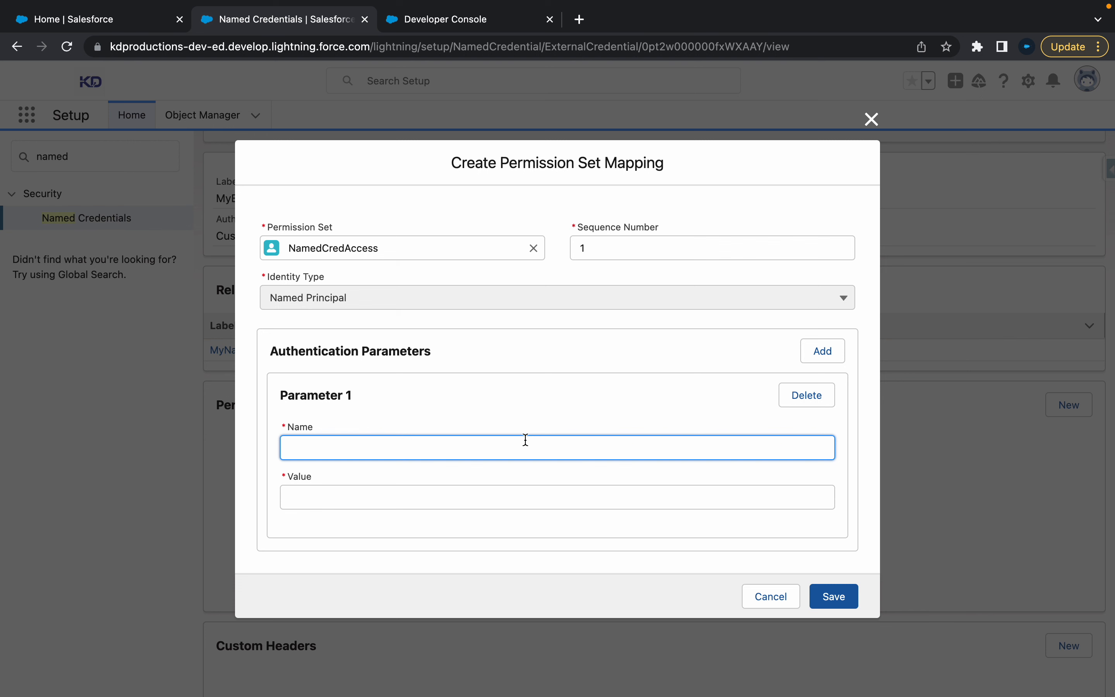
pyautogui.write('Permissions')
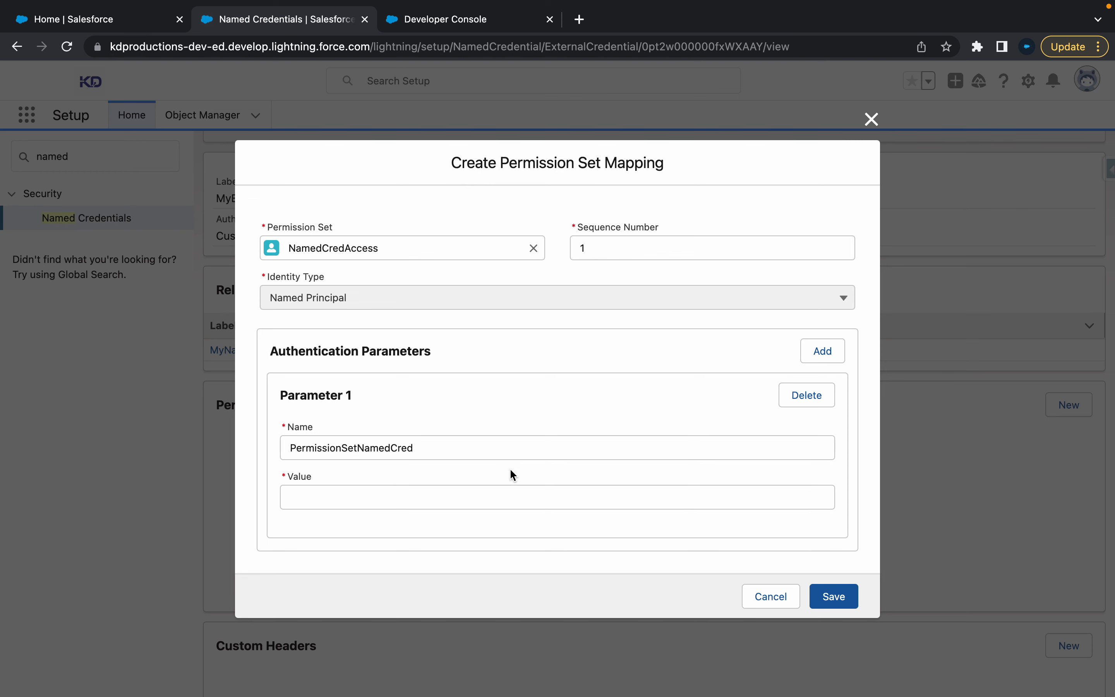
pyautogui.write('.')
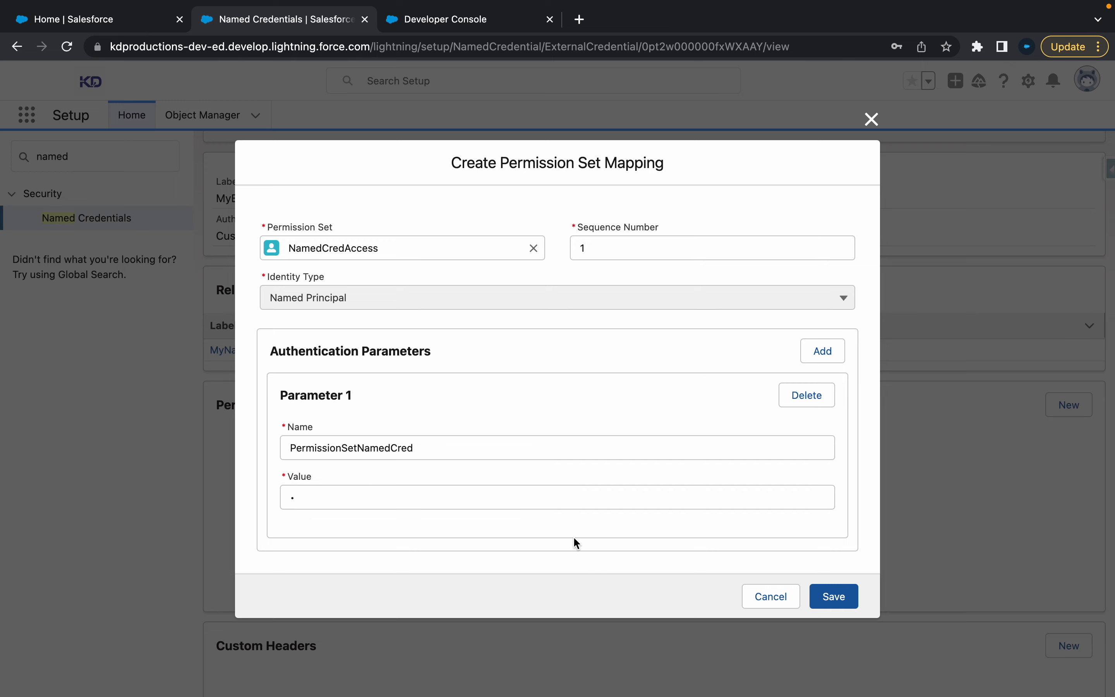
pyautogui.click(557, 497)
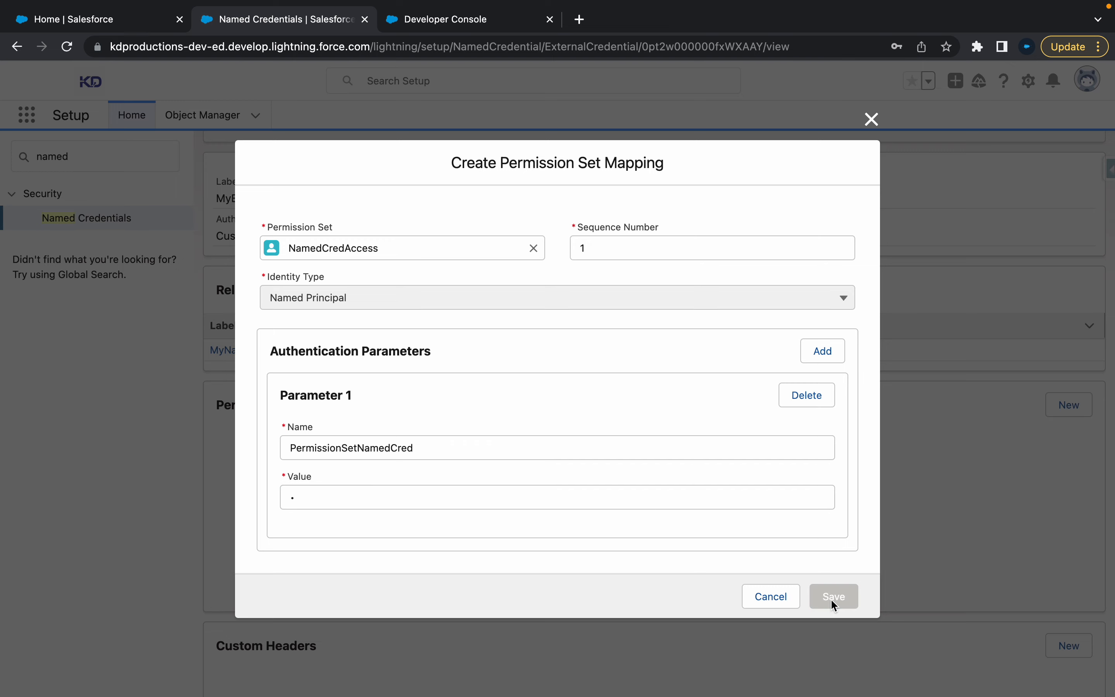
pyautogui.click(832, 597)
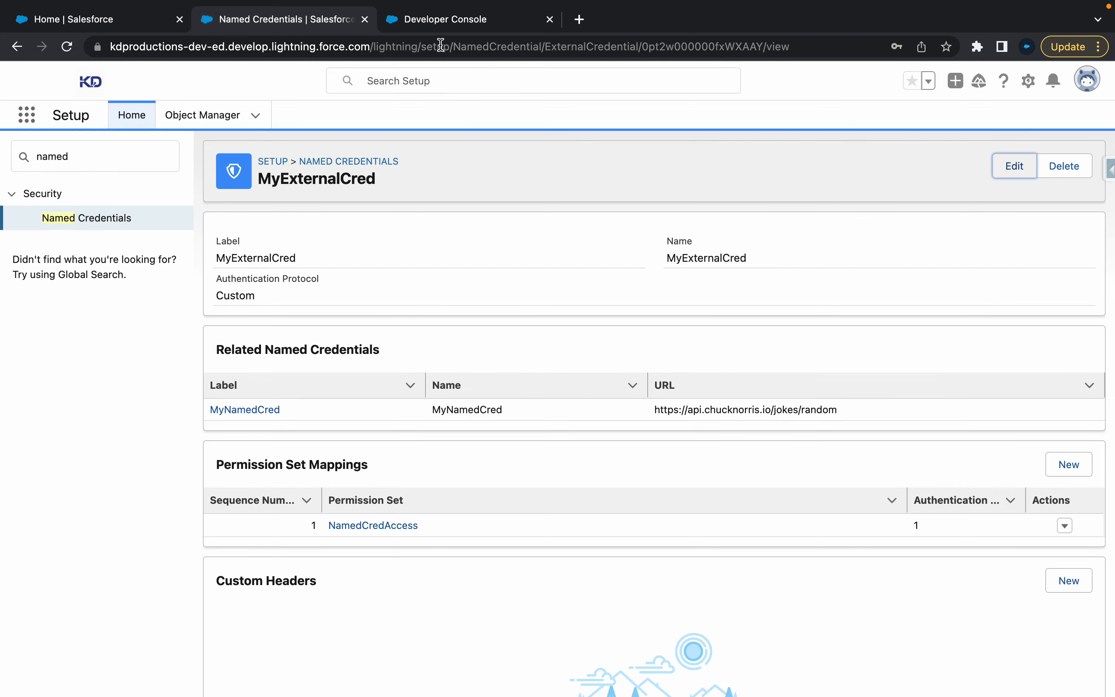
# Execute the MyNamedCredentialsCallout GetCall as anonymous Apex from the Debug menu
pyautogui.click(458, 19)
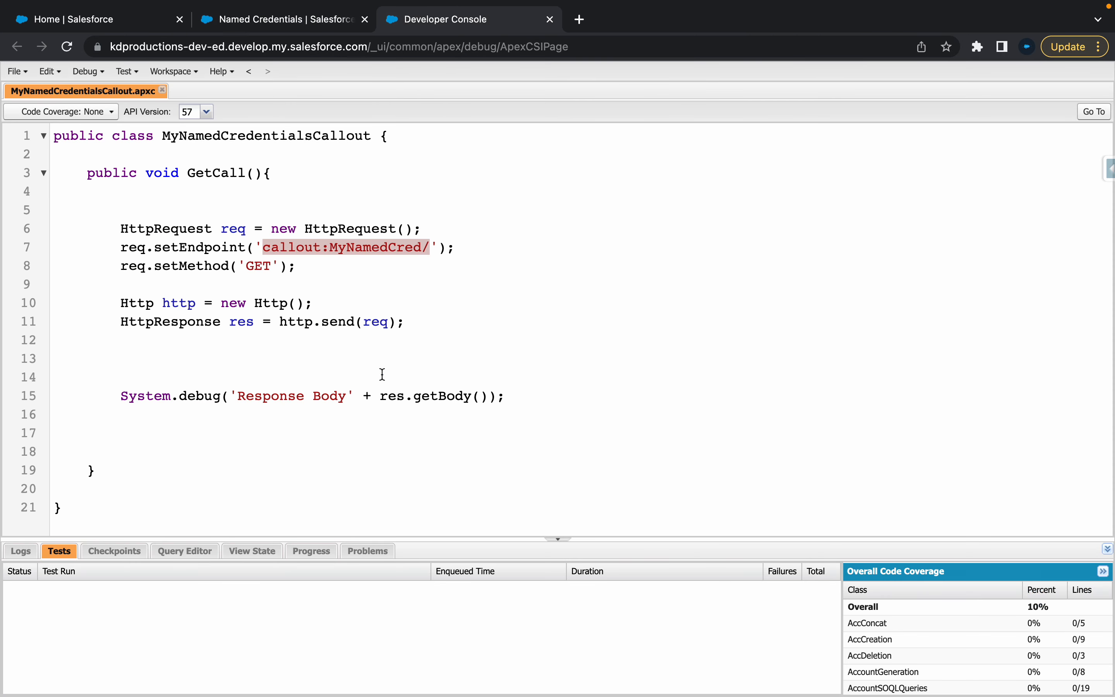
pyautogui.click(85, 71)
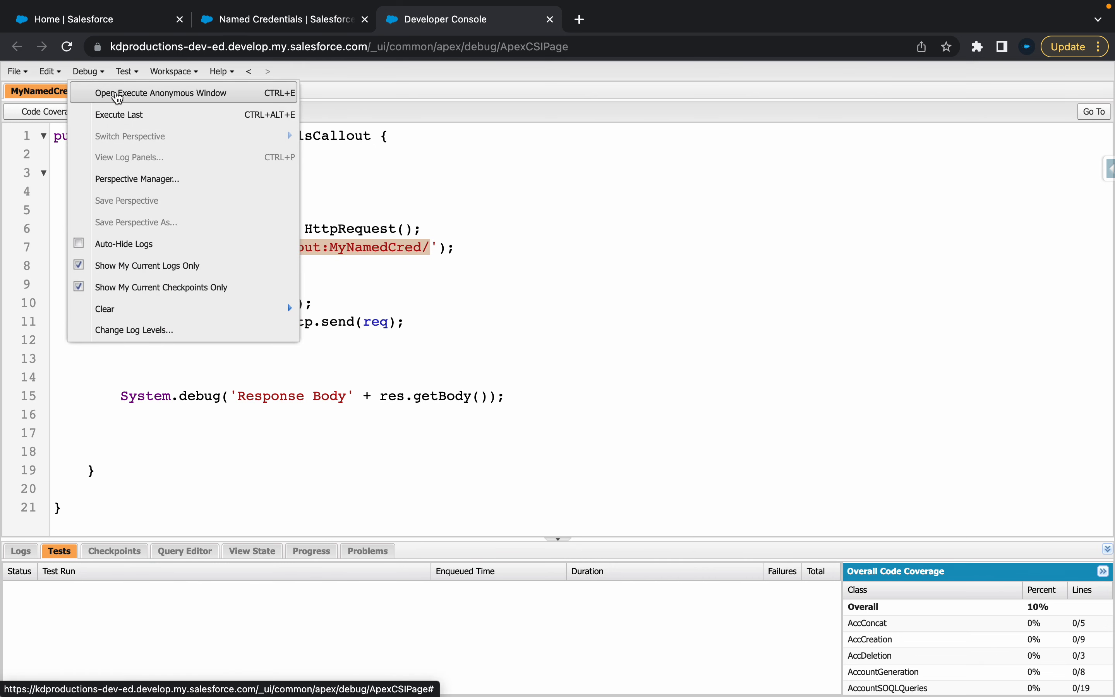
pyautogui.click(160, 93)
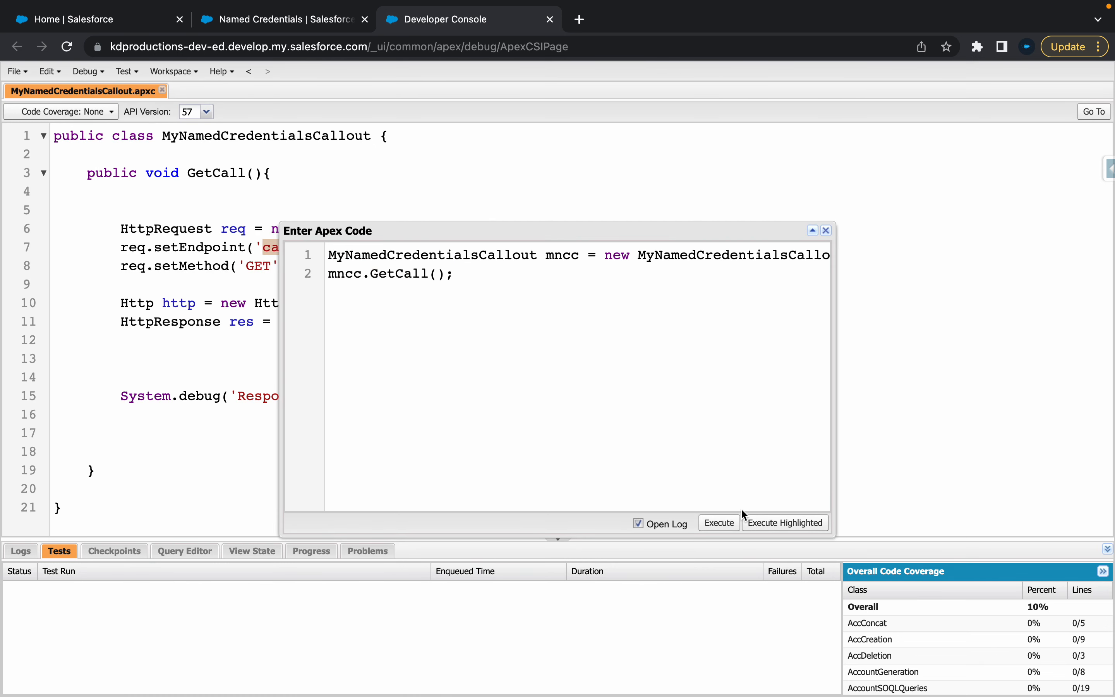
pyautogui.click(718, 522)
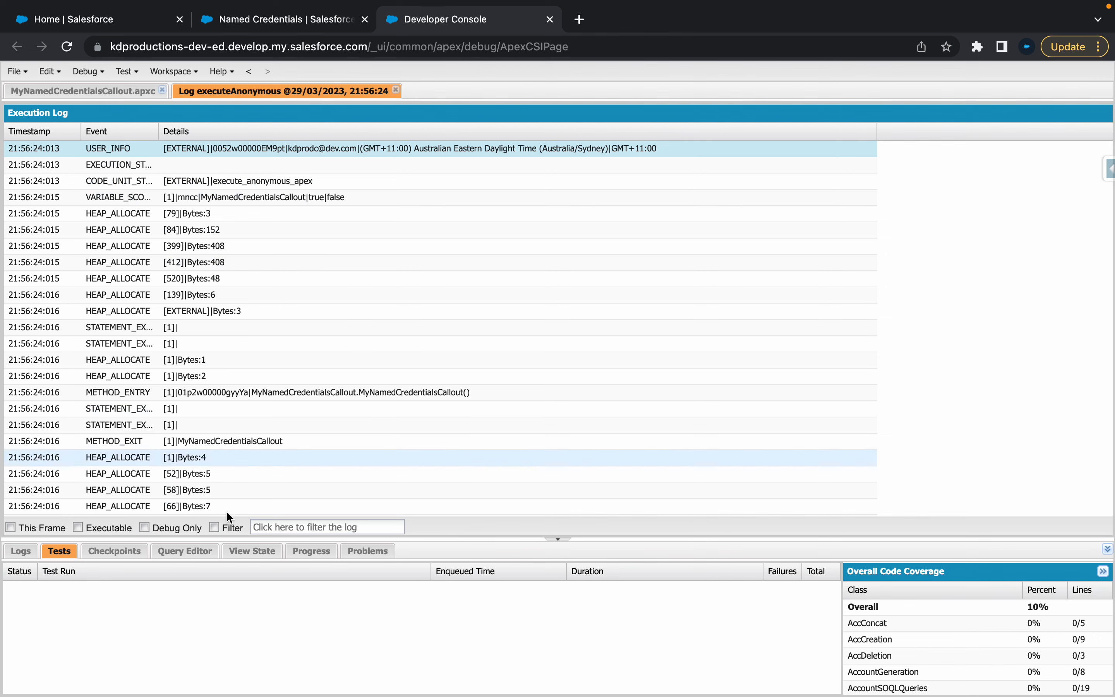
# Filter the log to Debug Only and select the Chuck Norris joke in the USER_DEBUG response body
pyautogui.click(144, 527)
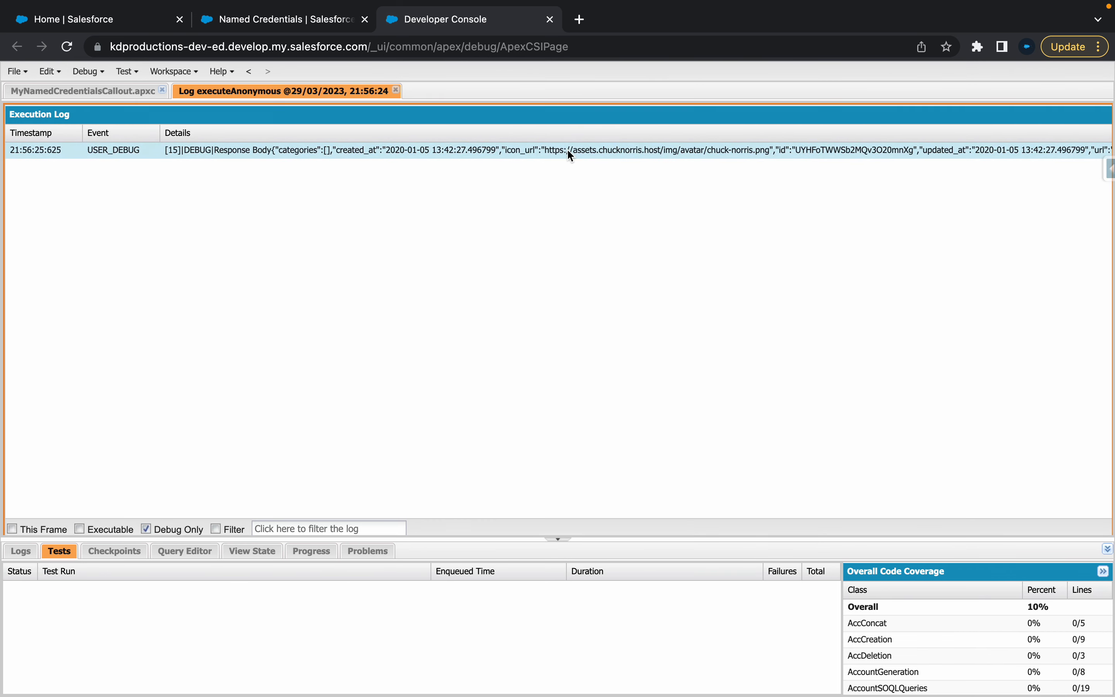
pyautogui.doubleClick(569, 150)
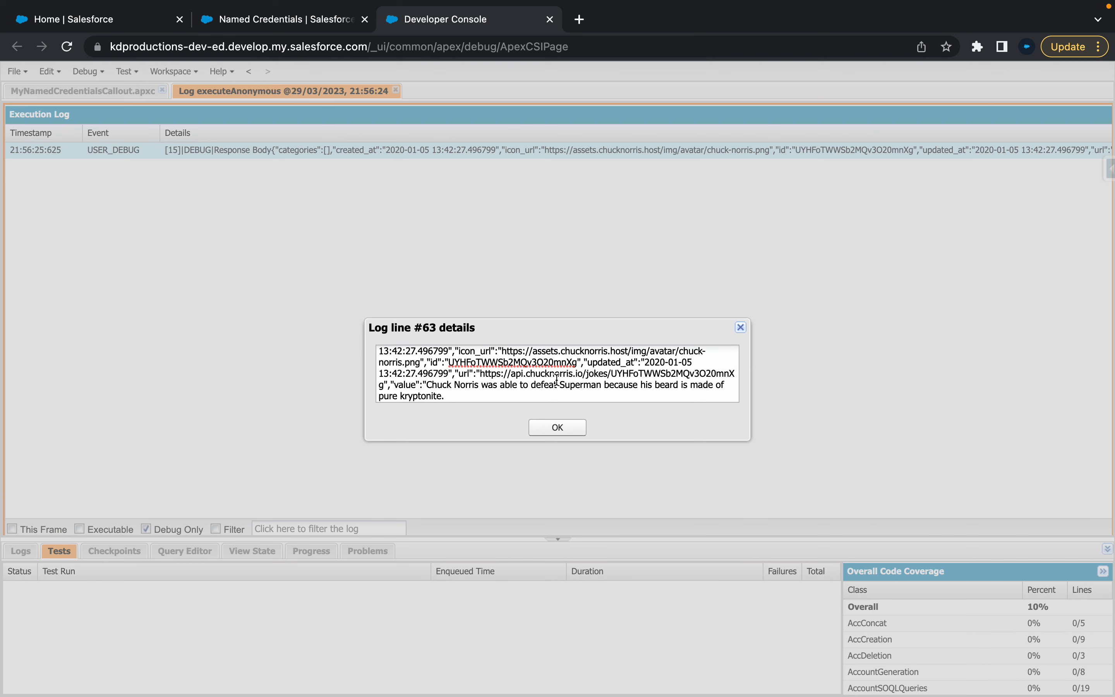
pyautogui.moveTo(427, 385); pyautogui.dragTo(686, 385)
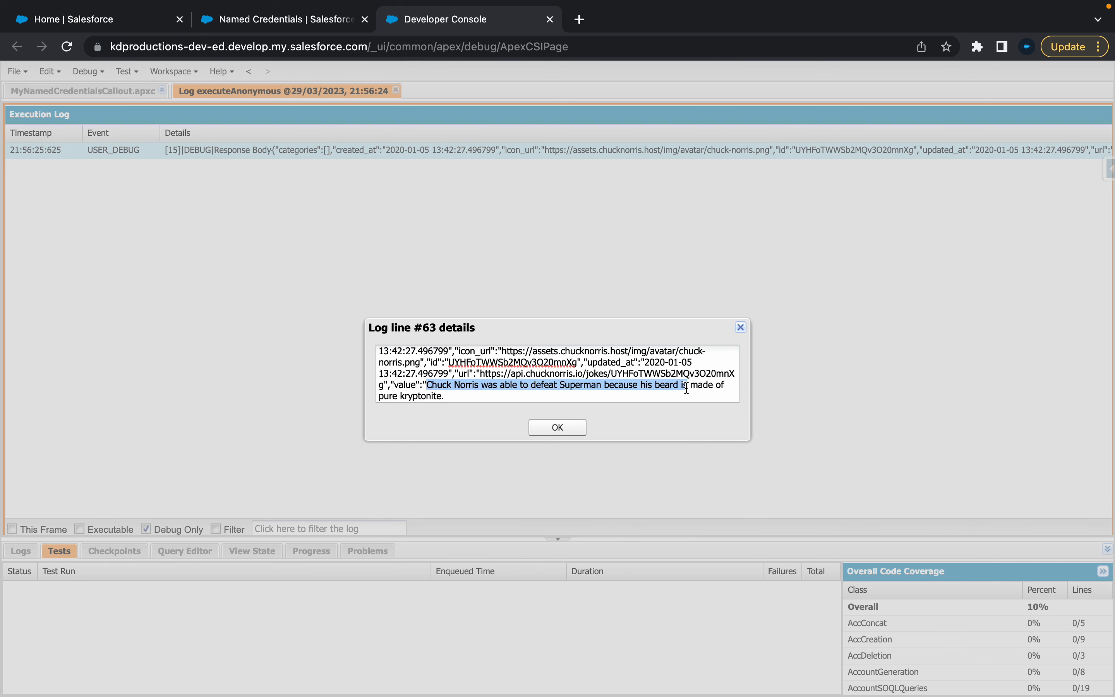